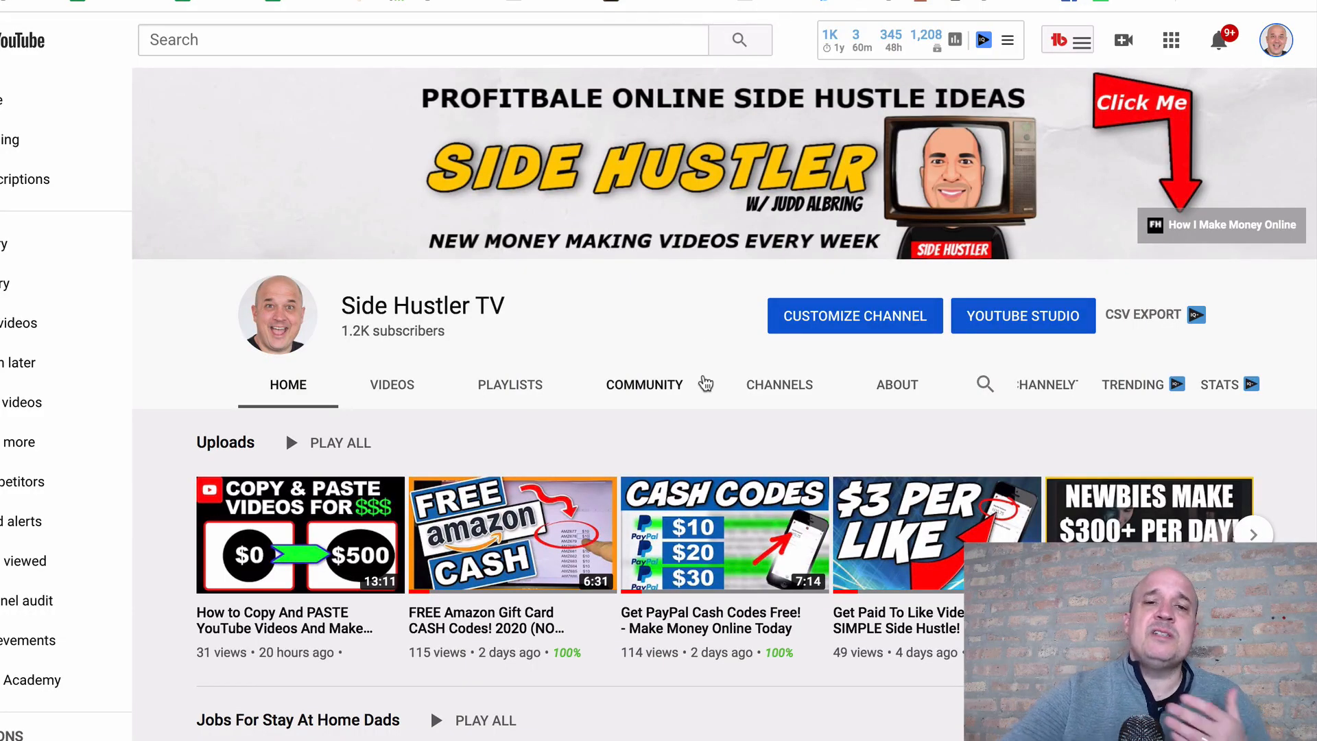
{"action": "mouse_move", "coordinate": [618, 347]}
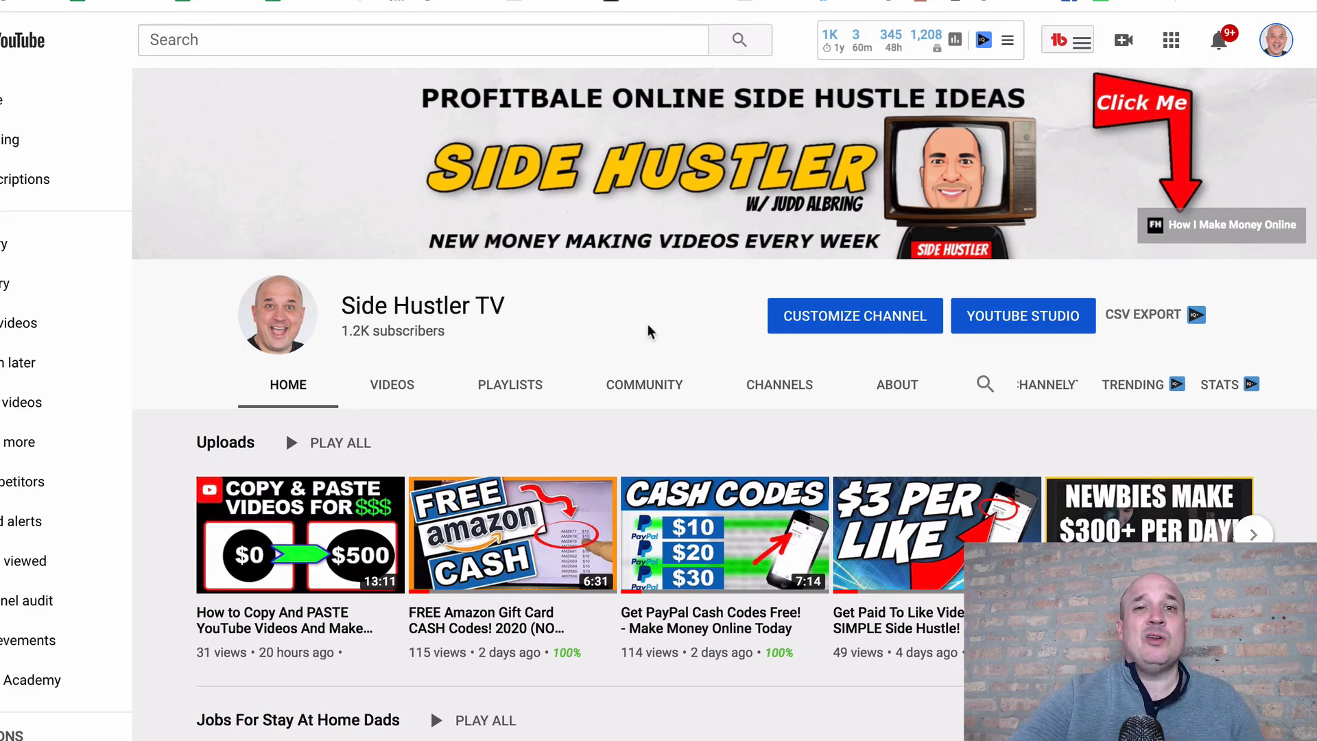
{"action": "mouse_move", "coordinate": [466, 361]}
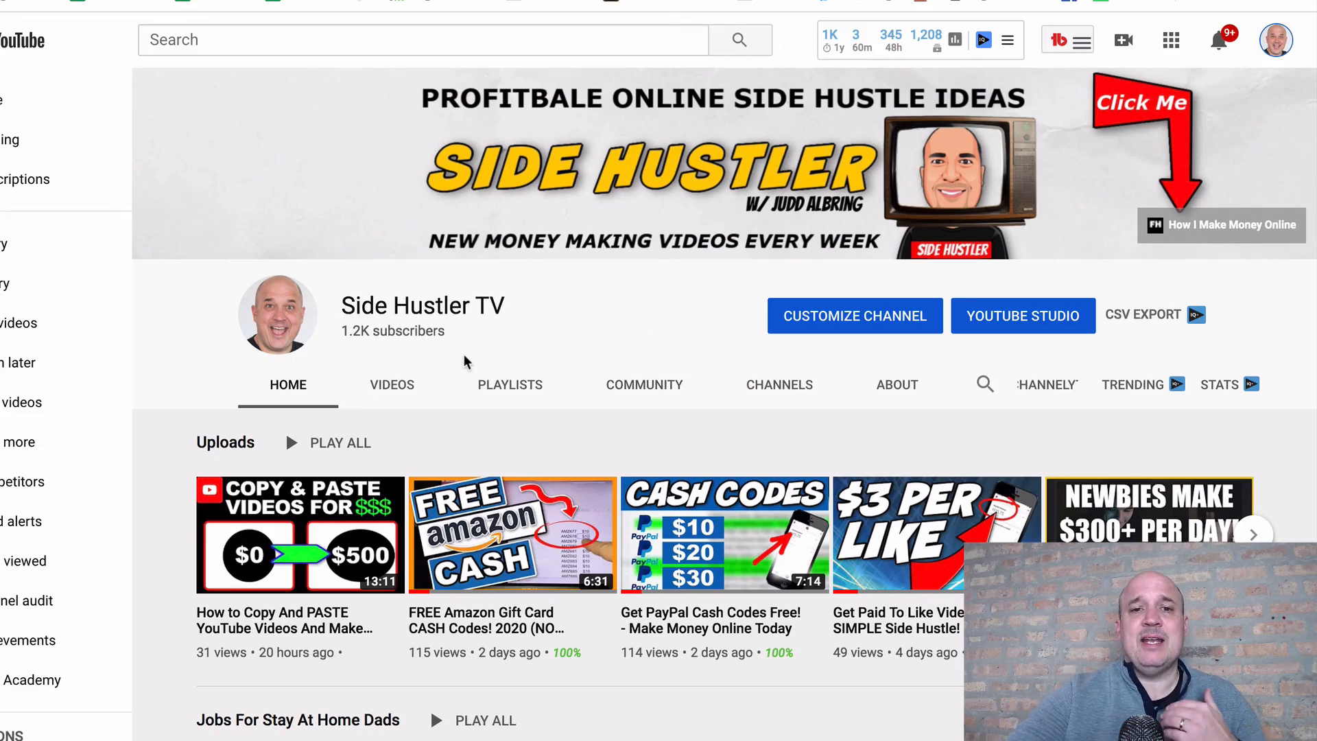
- Show the Side Hustler TV channel's full list of uploaded videos and pick one from the list
{"action": "left_click", "coordinate": [391, 384]}
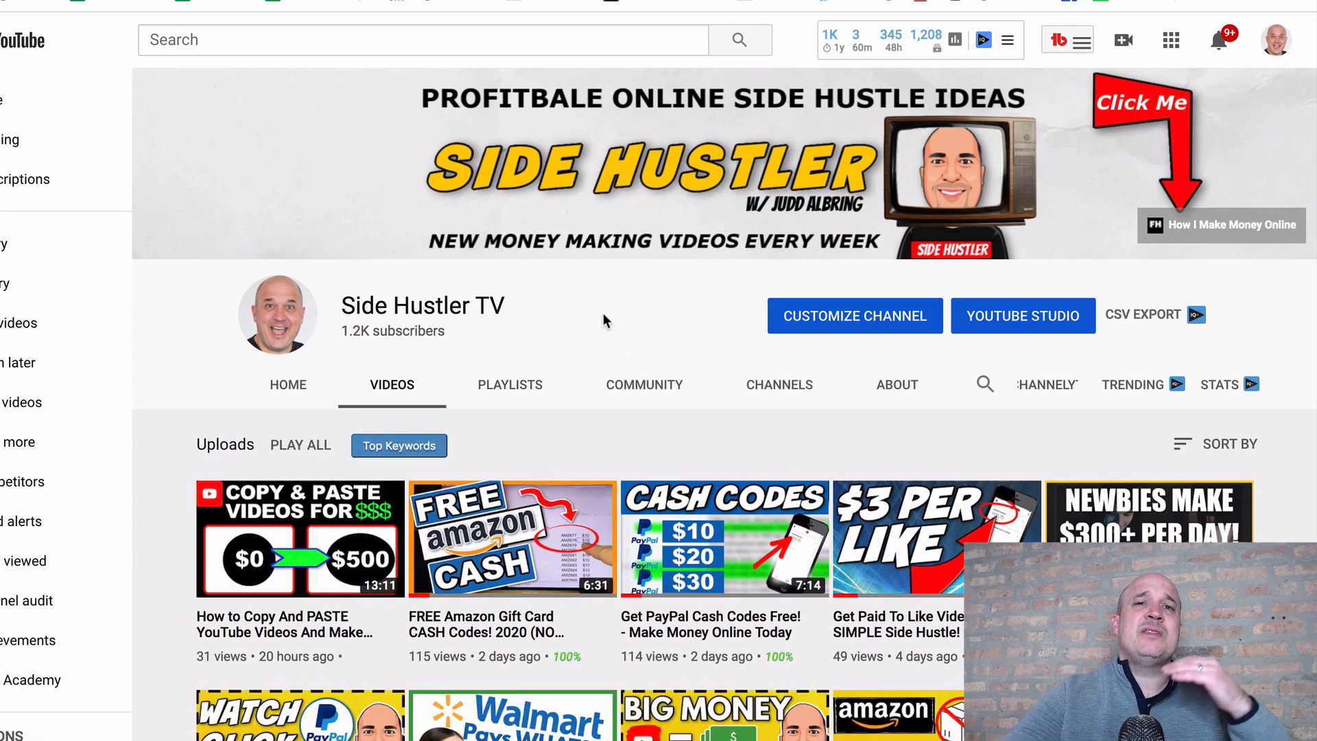
{"action": "scroll", "scroll_direction": "down", "scroll_amount": 3}
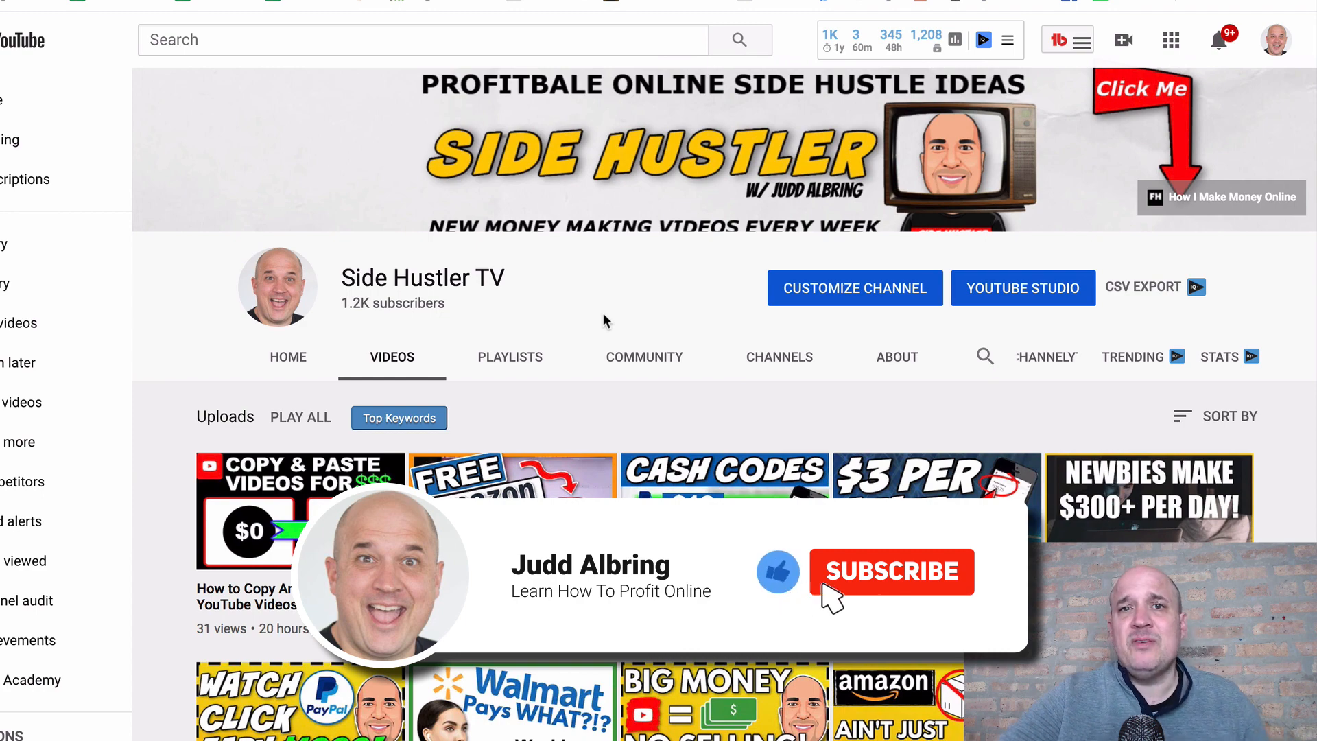
{"action": "left_click", "coordinate": [892, 571]}
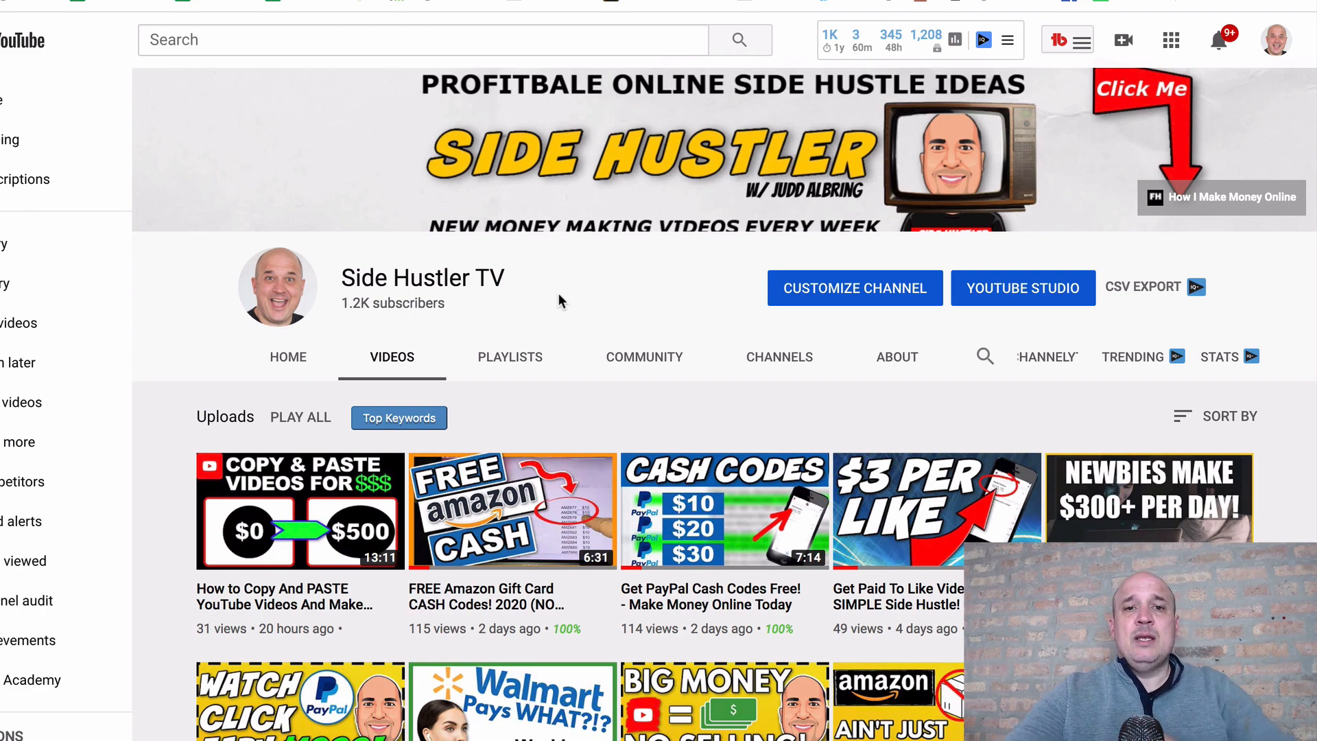
{"action": "scroll", "scroll_direction": "down", "scroll_amount": 3}
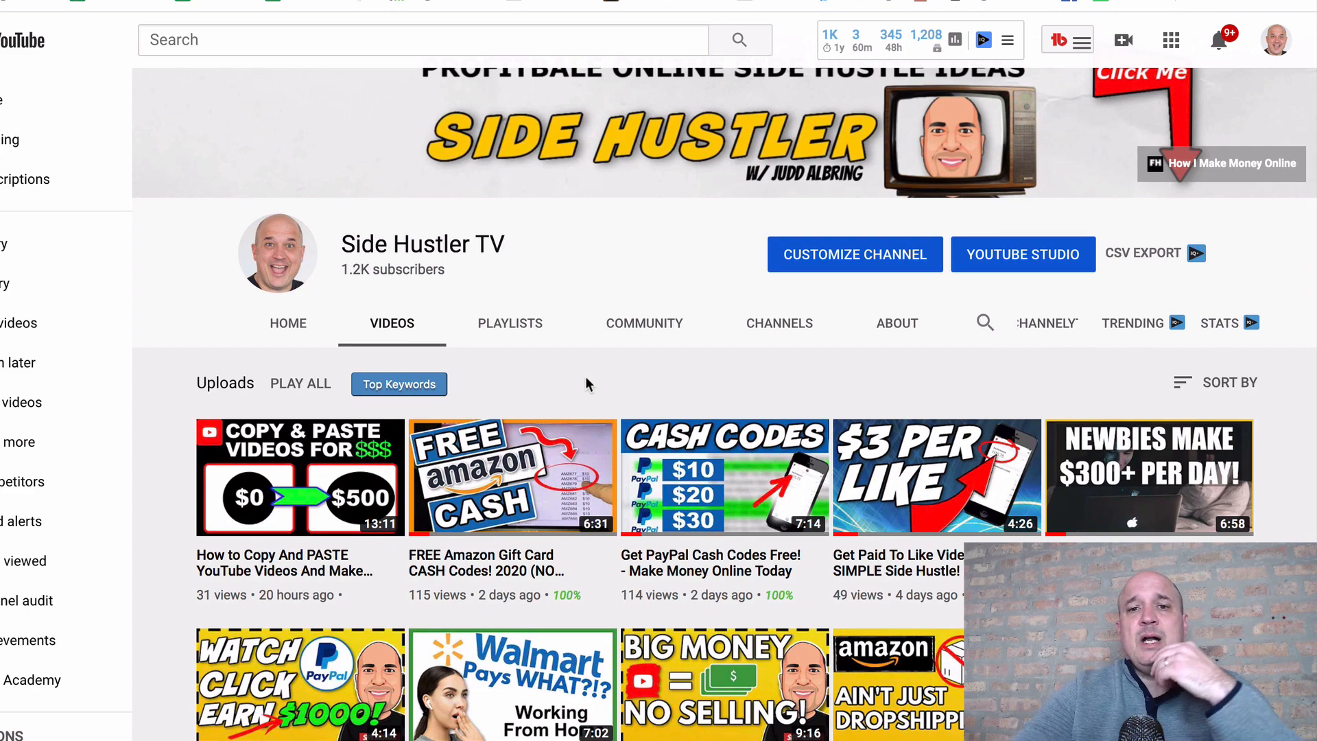
{"action": "scroll", "scroll_direction": "down", "scroll_amount": 3}
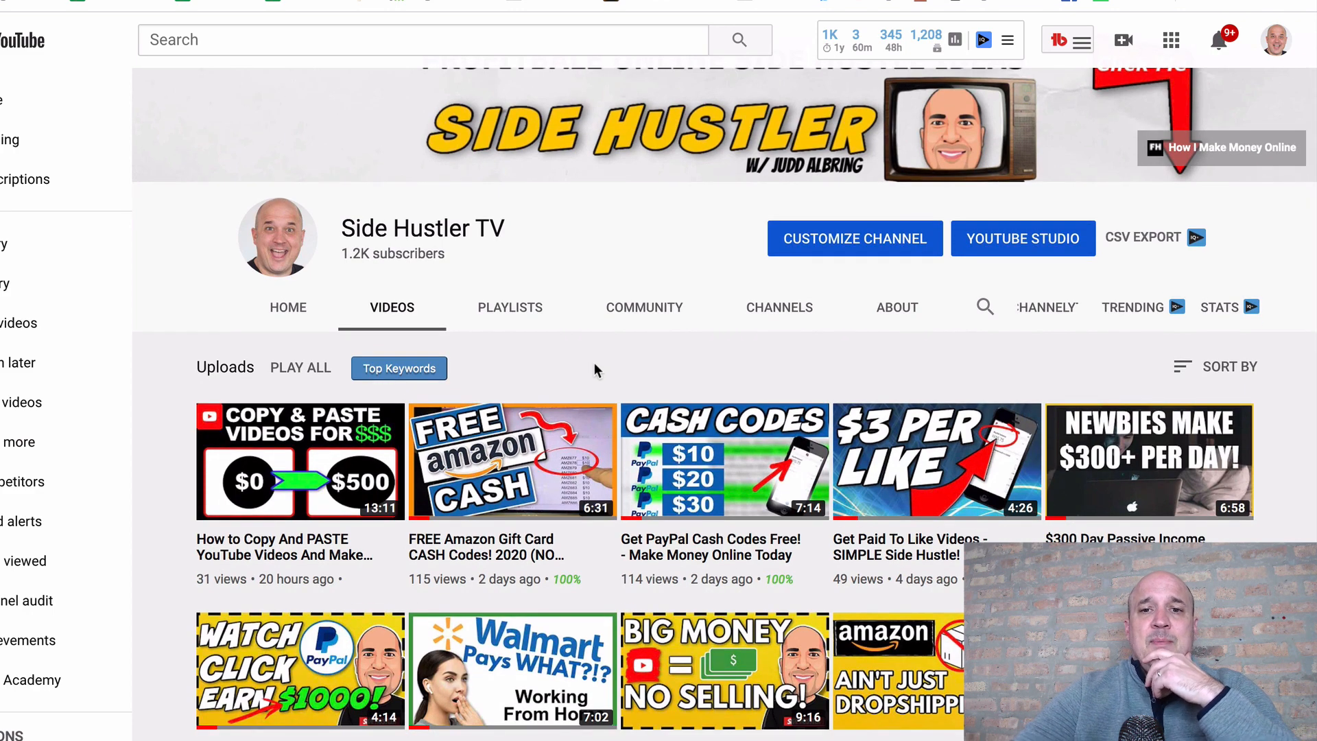
{"action": "mouse_move", "coordinate": [559, 362]}
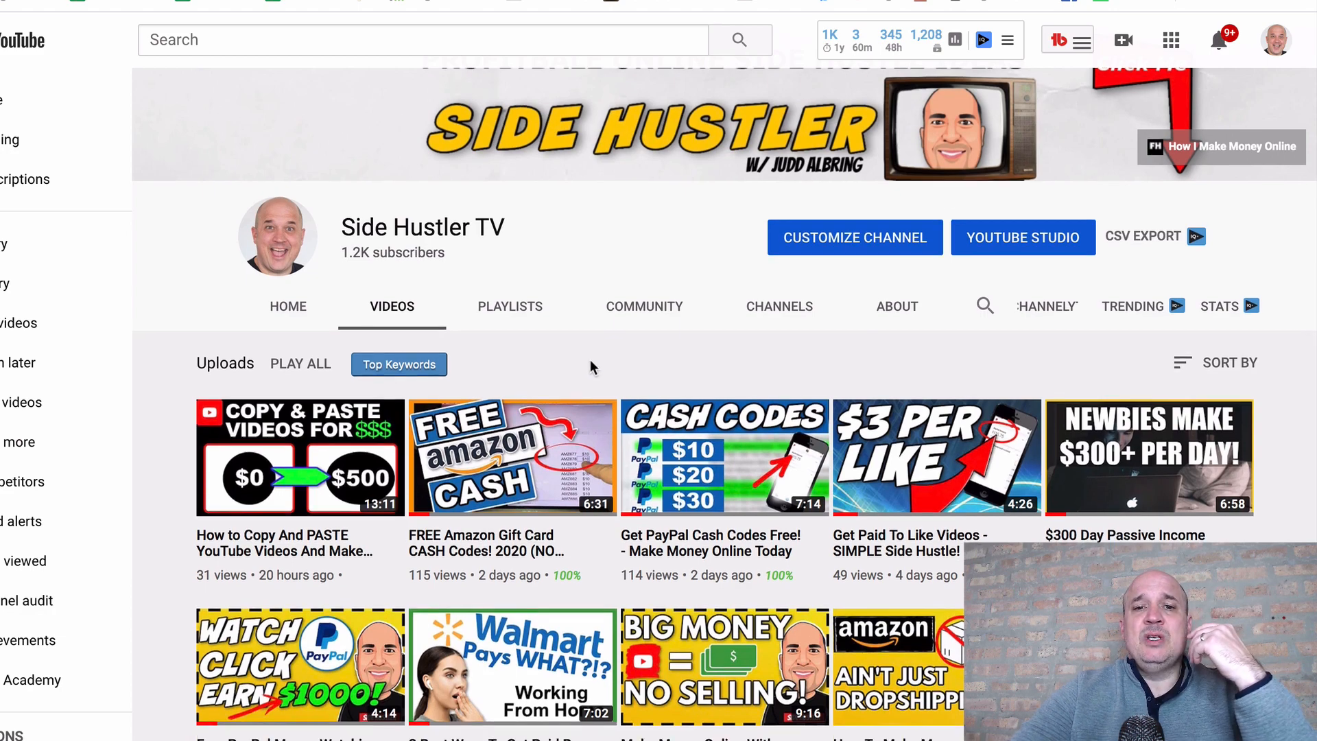
{"action": "scroll", "scroll_direction": "down", "scroll_amount": 3}
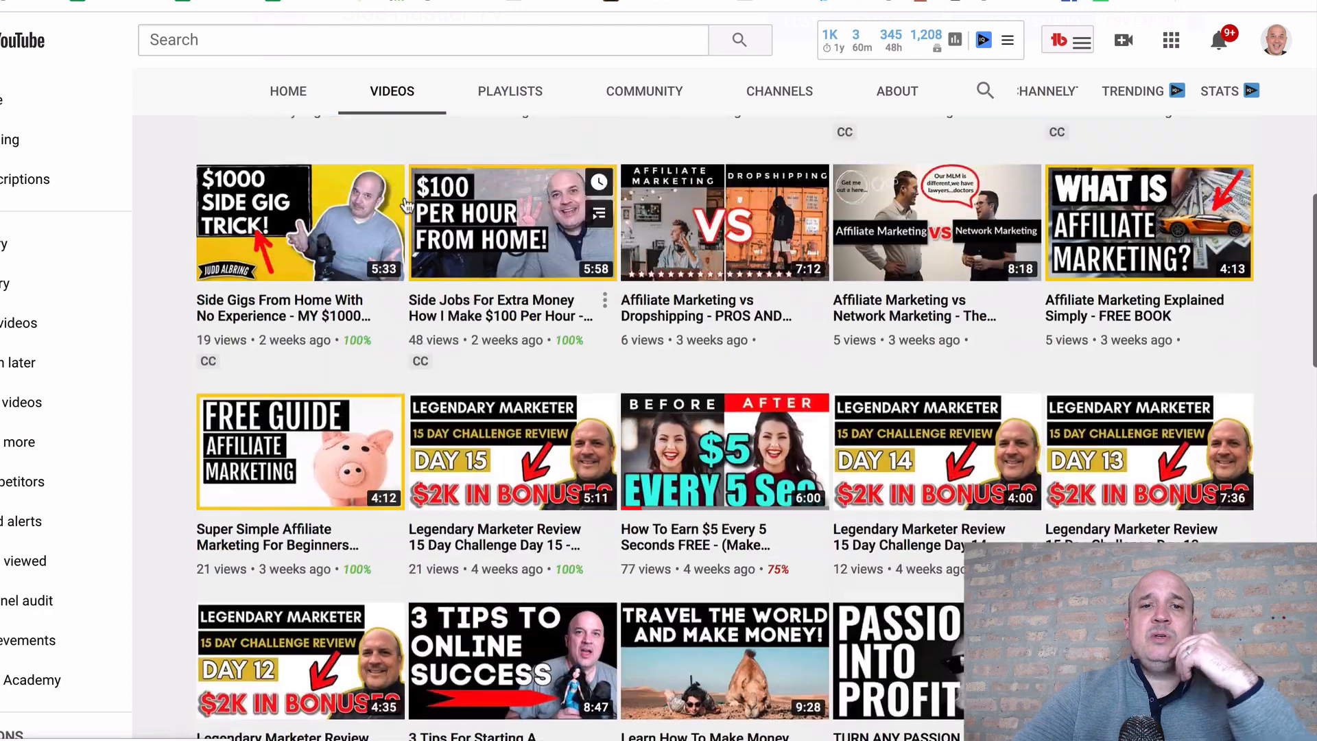
{"action": "mouse_move", "coordinate": [608, 375]}
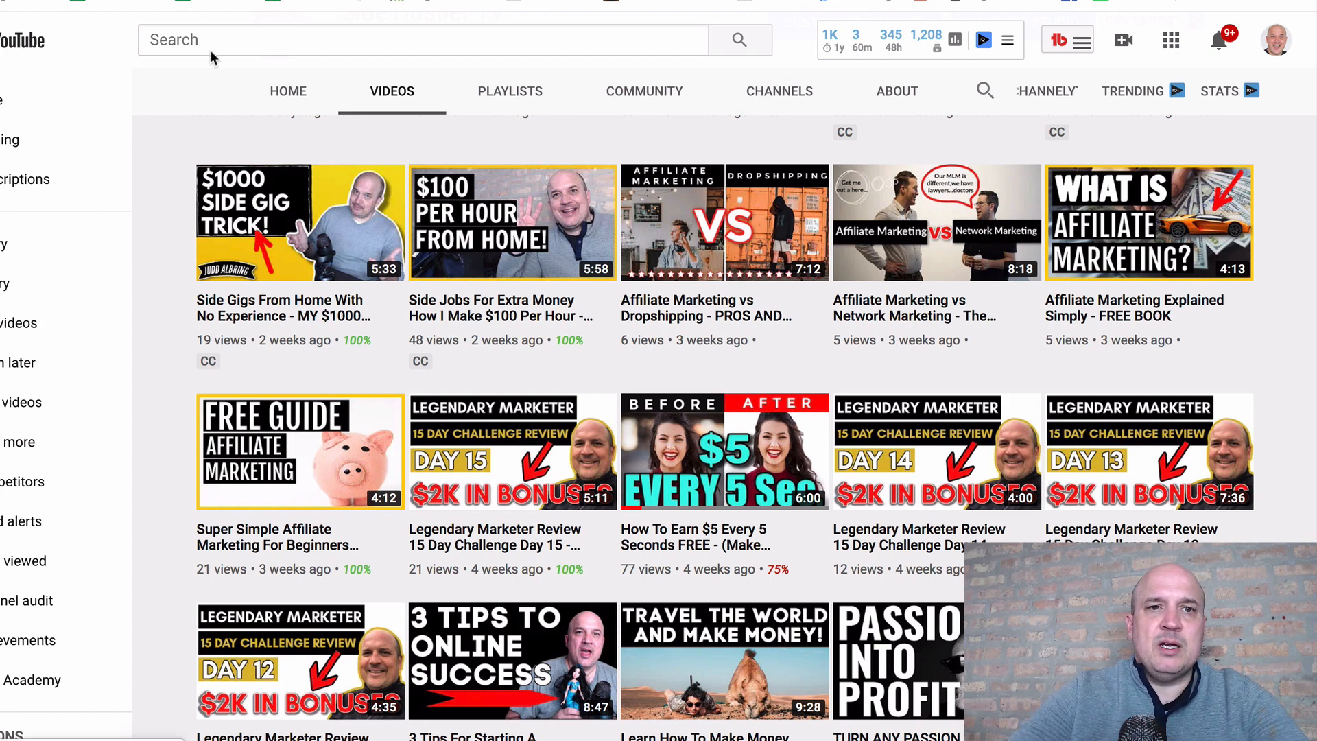
- Search YouTube for 'golfing for' to surface keyword suggestions like 'golfing for beginners'
{"action": "left_click", "coordinate": [420, 40]}
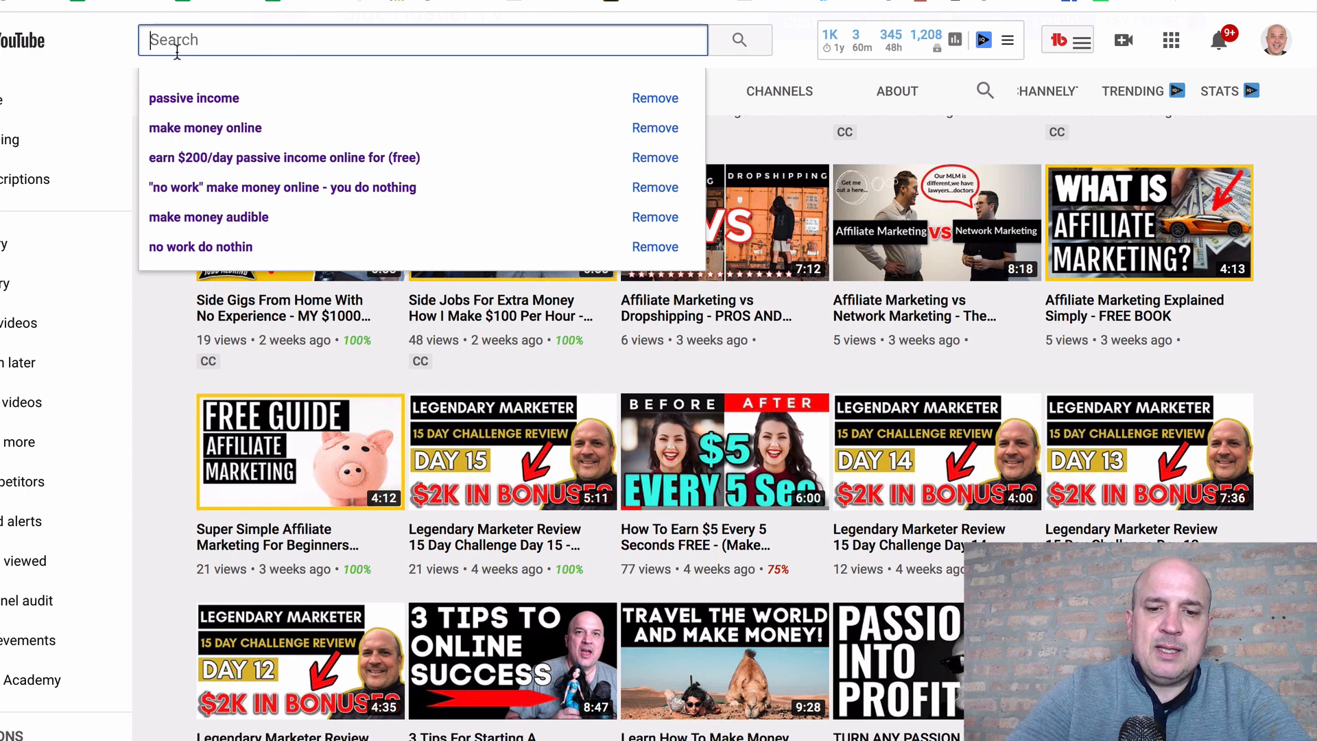
{"action": "type", "text": "golfing rf"}
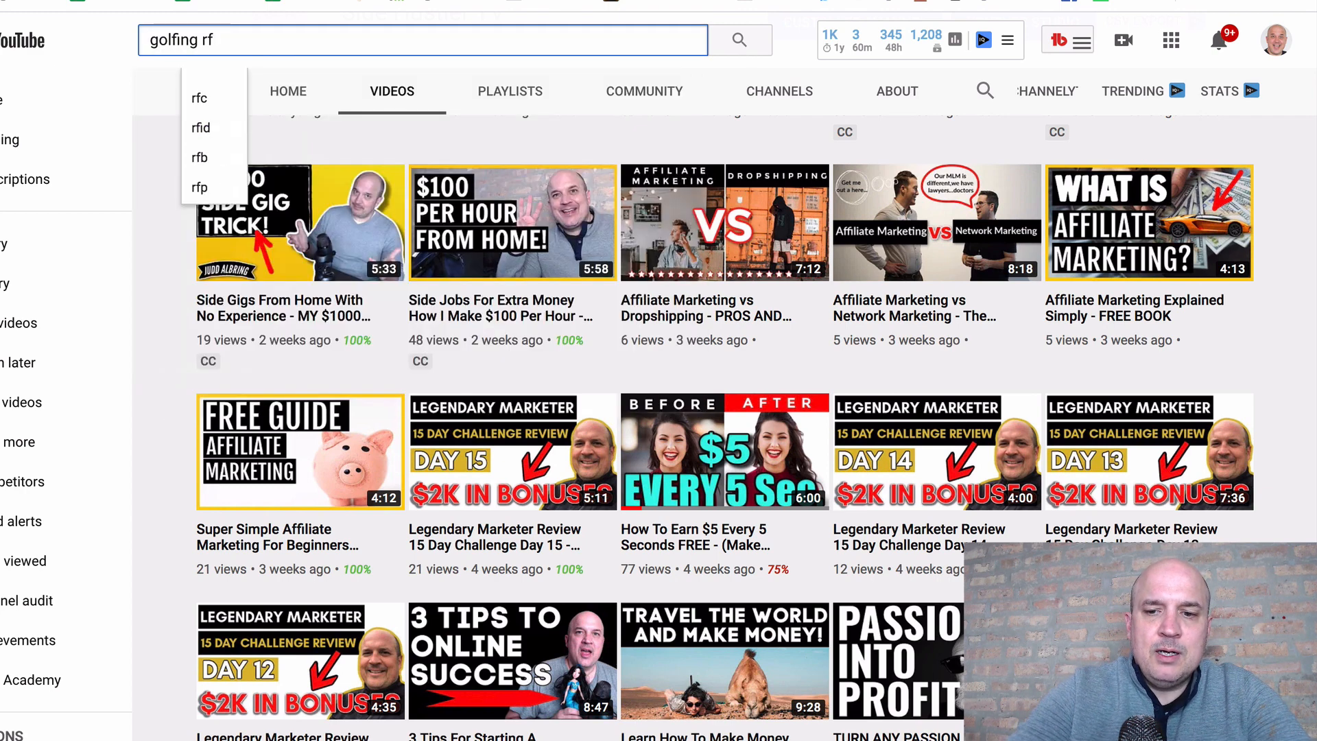
{"action": "key", "text": "Backspace"}
{"action": "type", "text": "fo"}
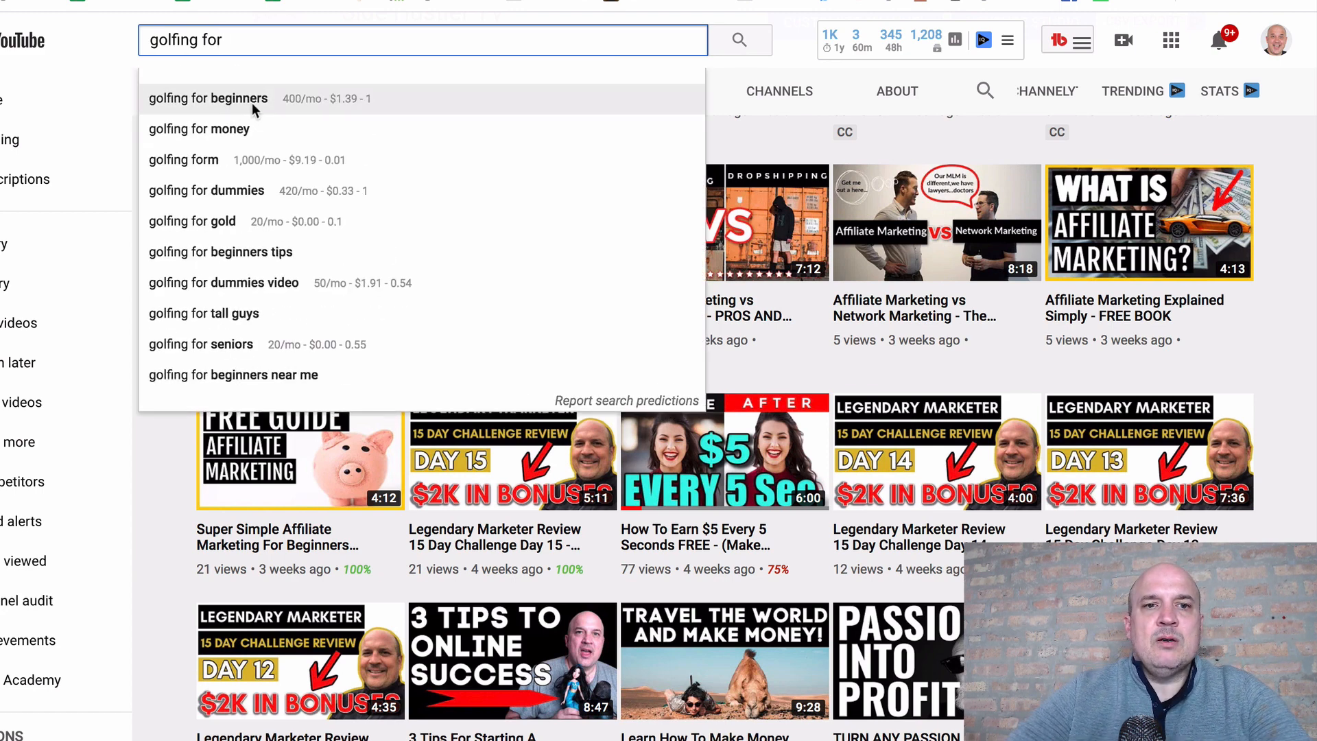
{"action": "mouse_move", "coordinate": [222, 191]}
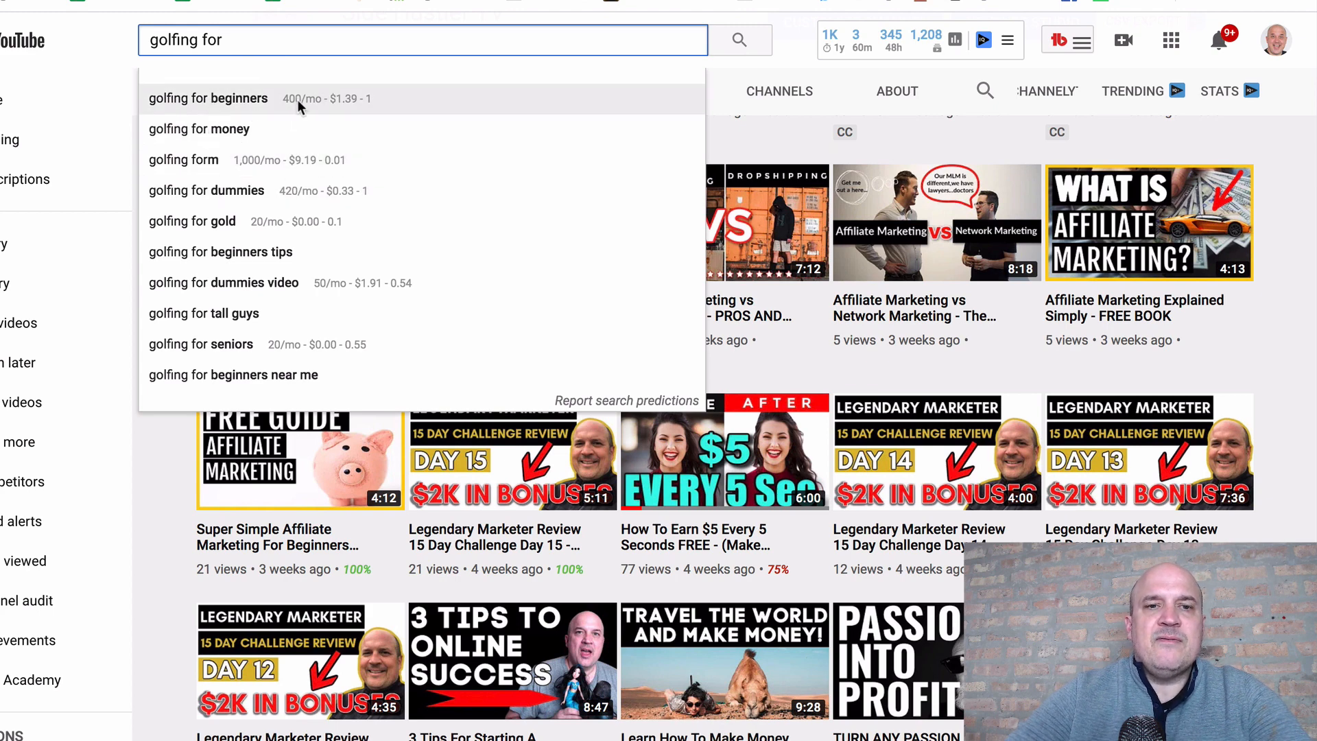
{"action": "mouse_move", "coordinate": [295, 69]}
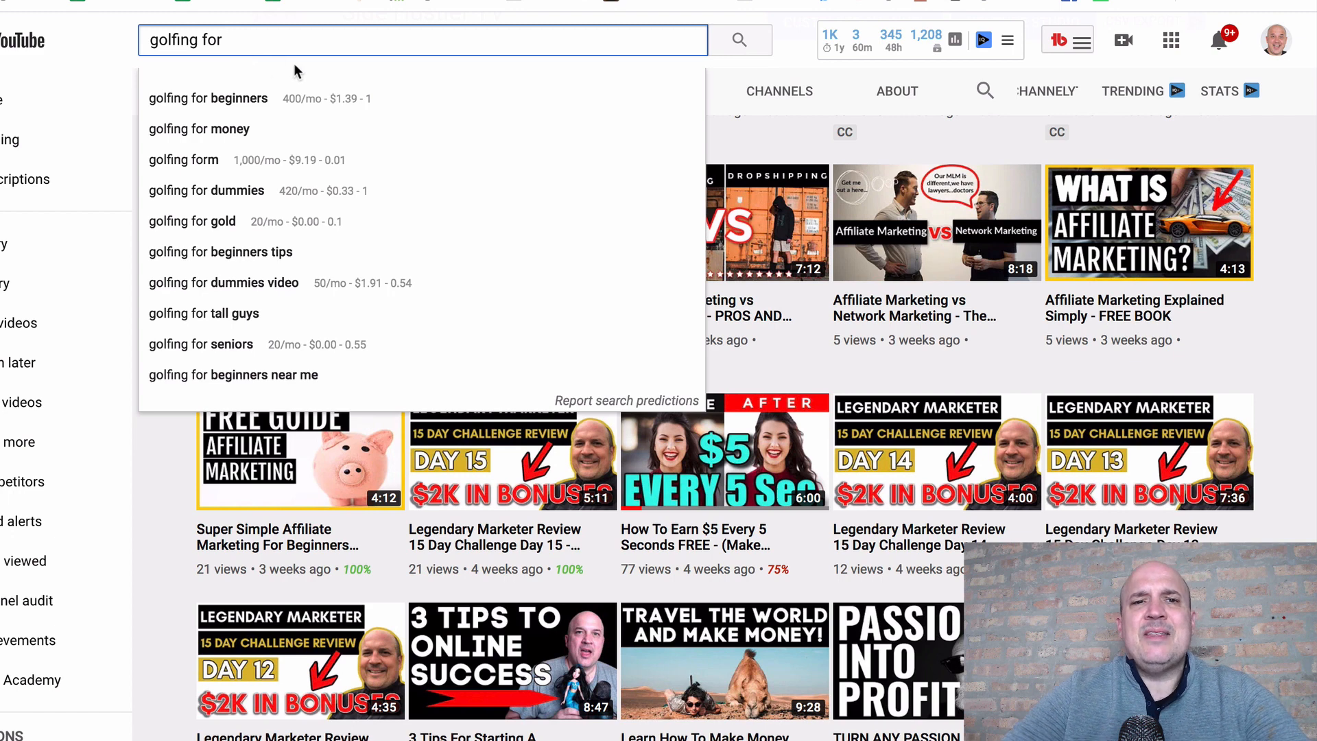
{"action": "mouse_move", "coordinate": [296, 51]}
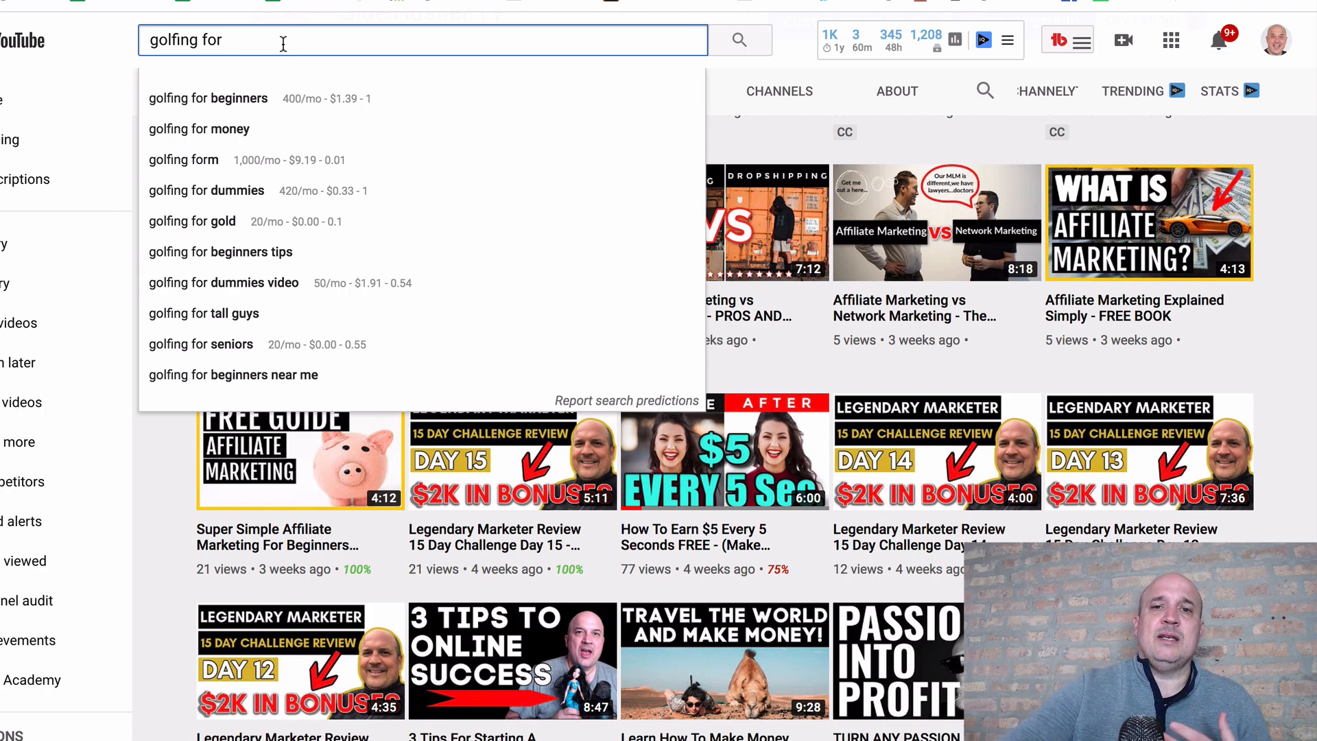
{"action": "mouse_move", "coordinate": [1293, 208]}
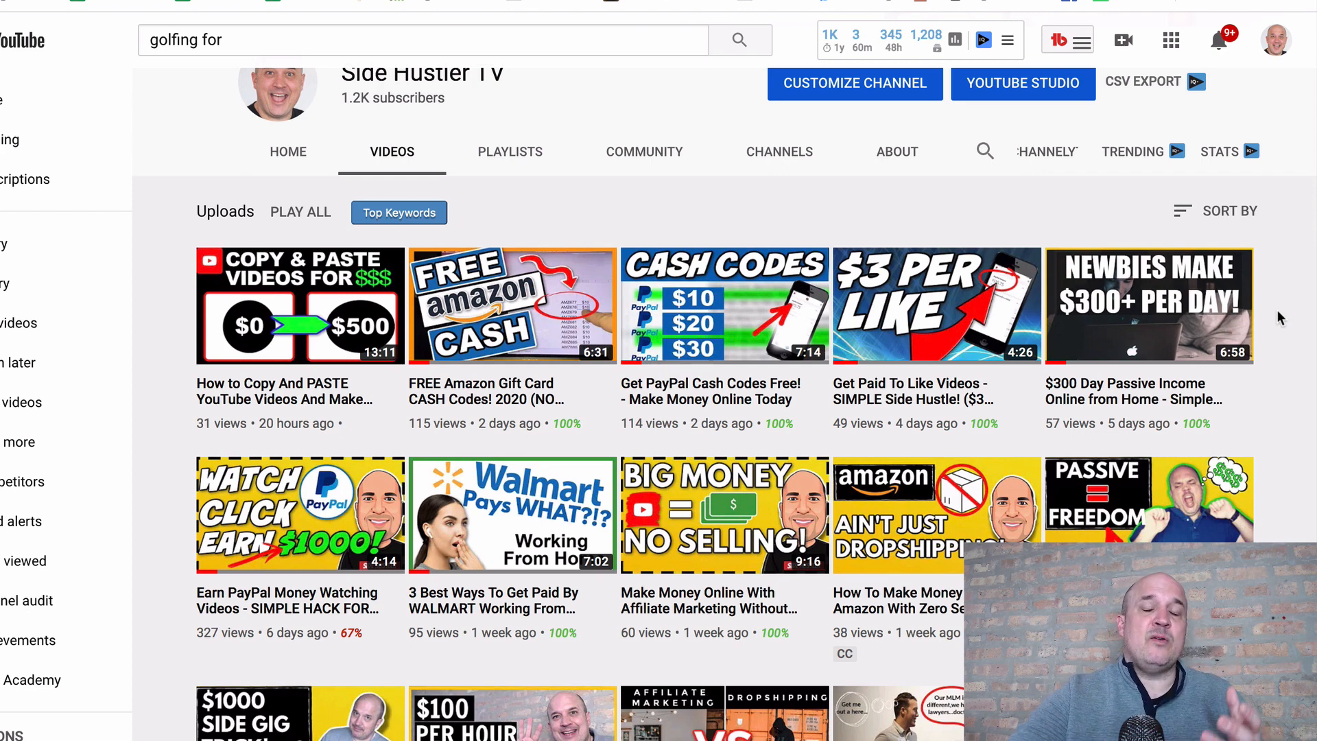
{"action": "mouse_move", "coordinate": [1276, 354]}
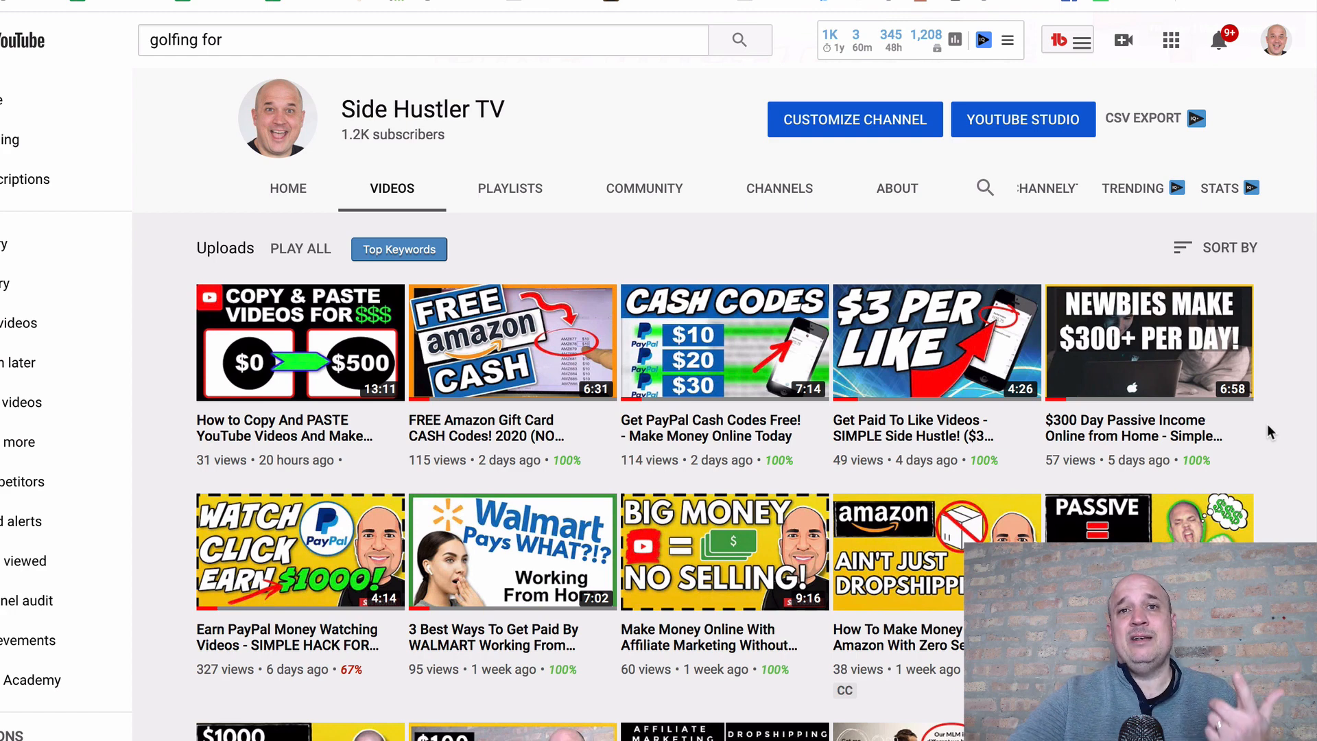
{"action": "scroll", "scroll_direction": "down", "scroll_amount": 3}
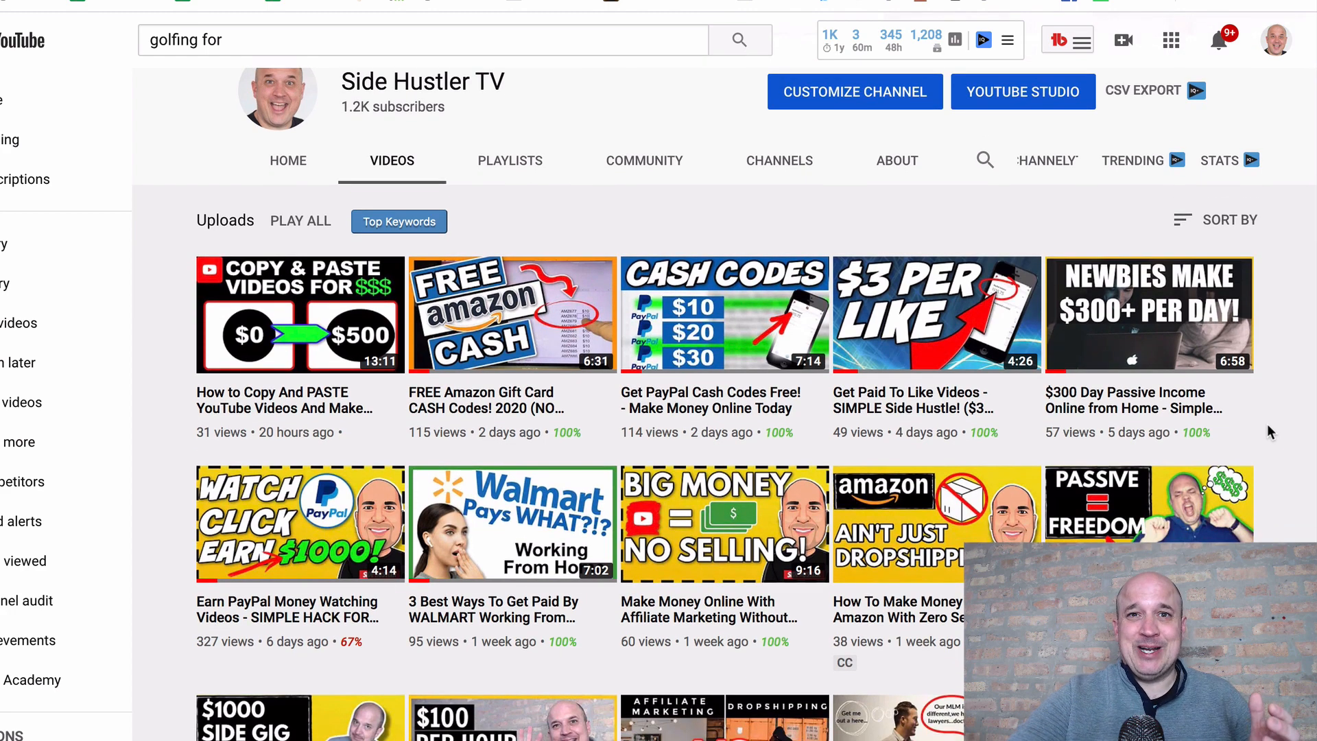
{"action": "scroll", "scroll_direction": "down", "scroll_amount": 3}
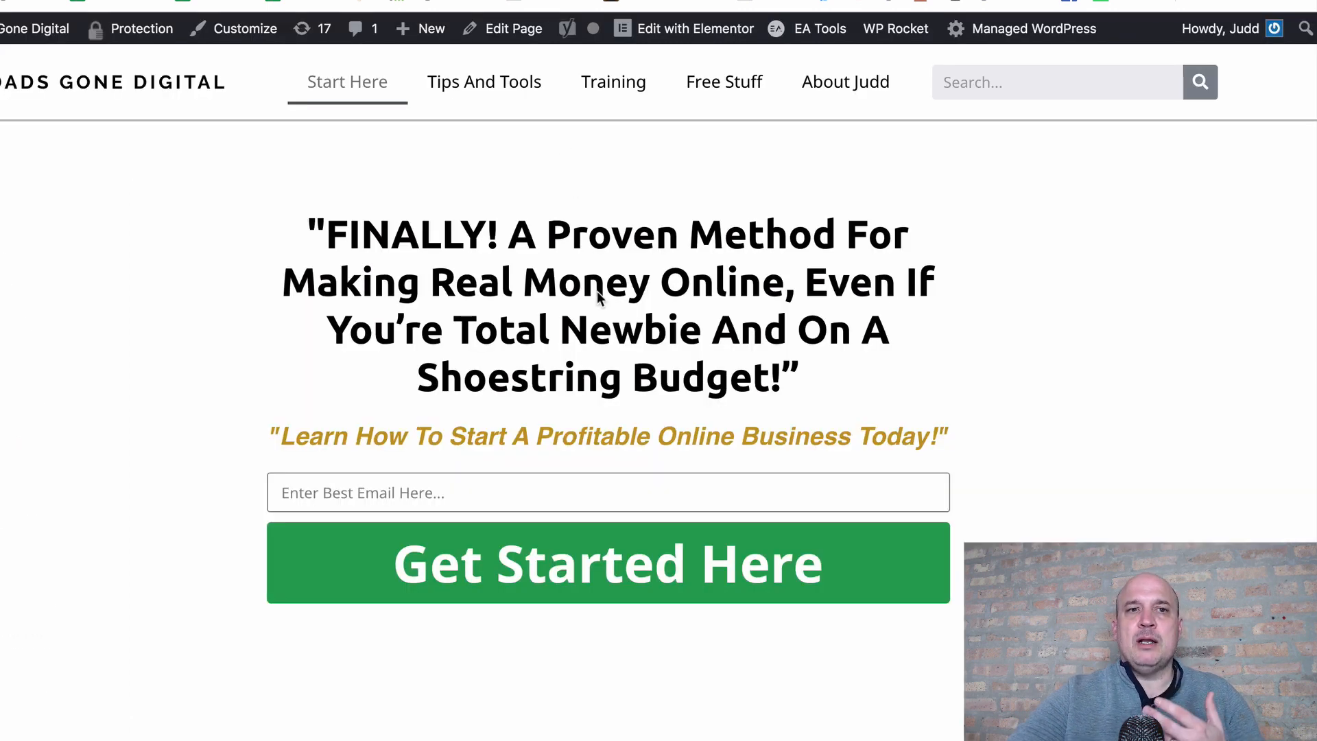
{"action": "scroll", "scroll_direction": "down", "scroll_amount": 3}
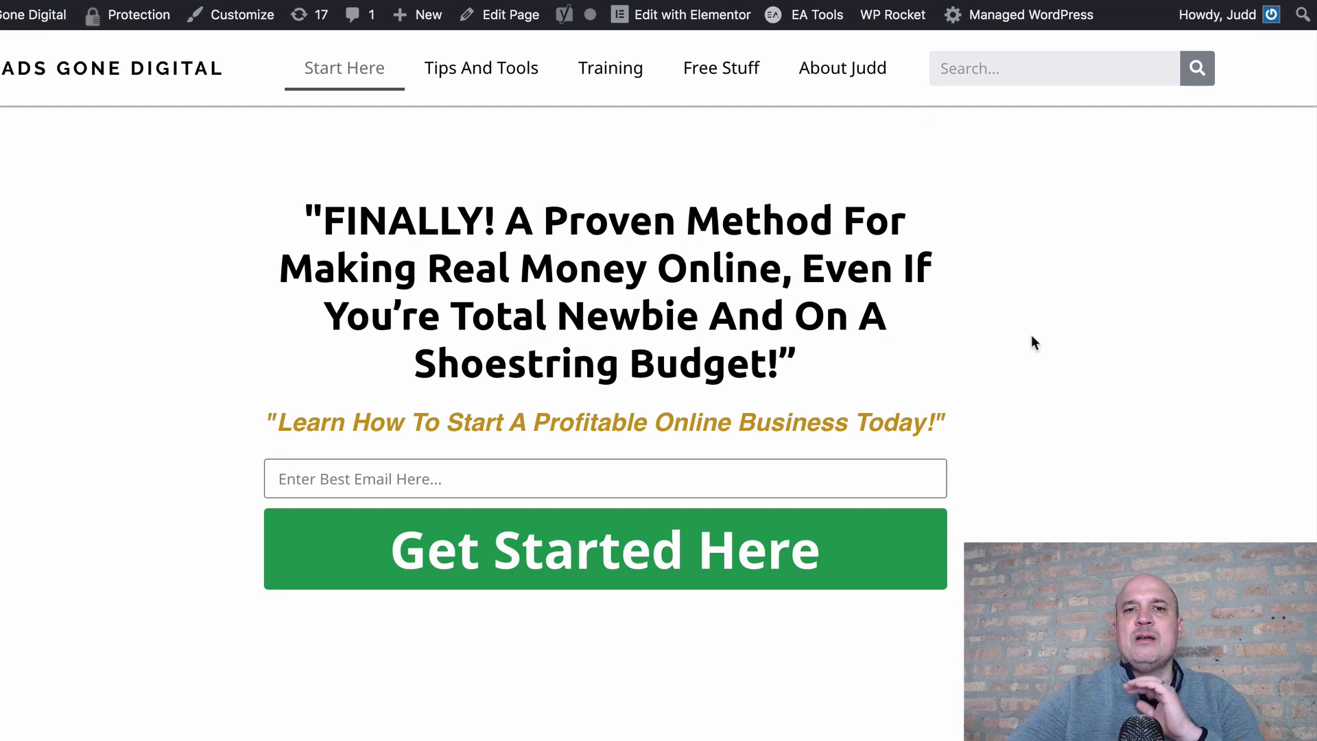
{"action": "mouse_move", "coordinate": [756, 316]}
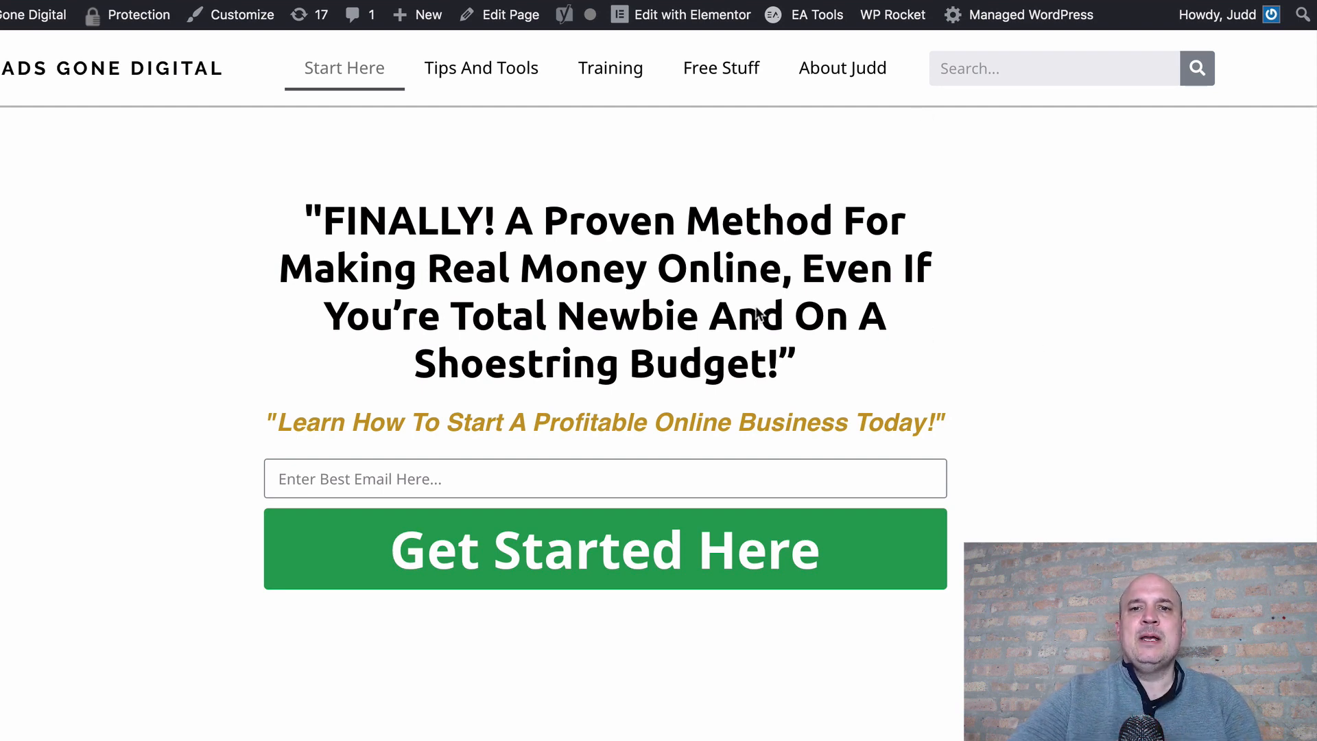
{"action": "scroll", "scroll_direction": "down", "scroll_amount": 3}
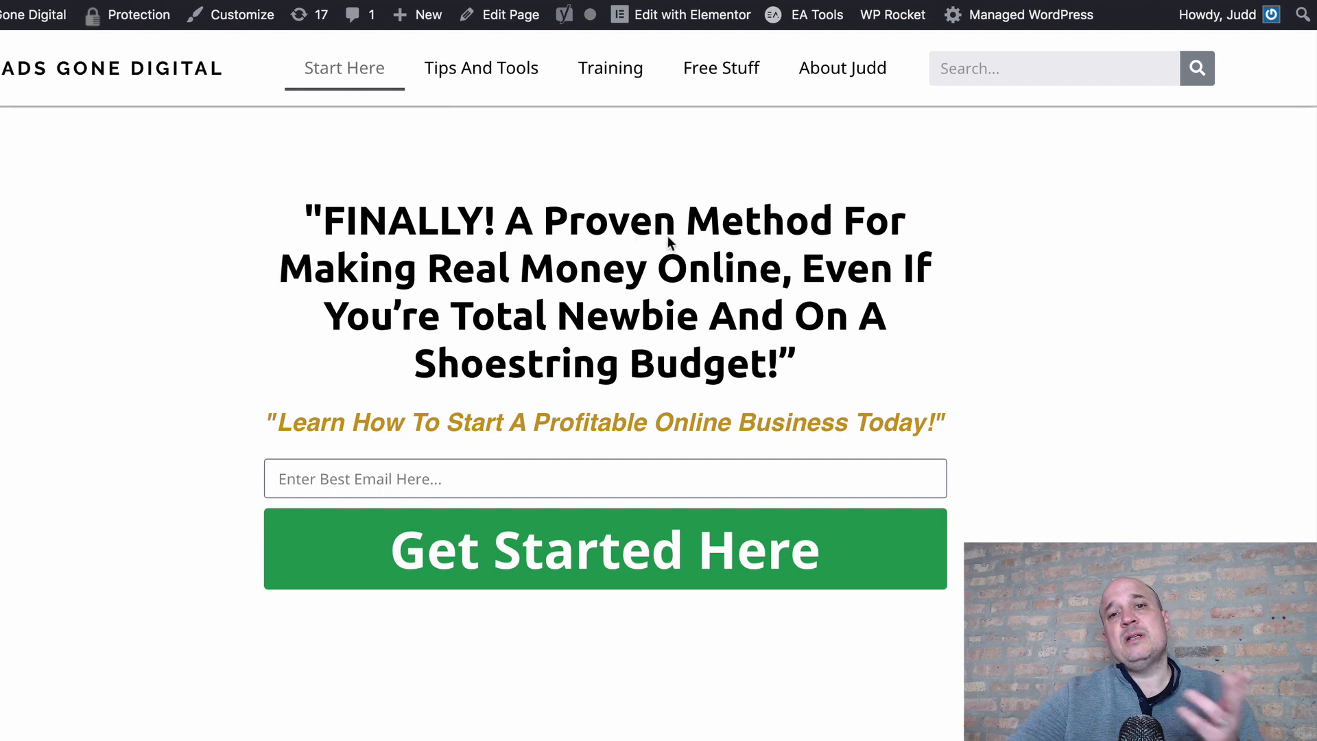
{"action": "mouse_move", "coordinate": [503, 92]}
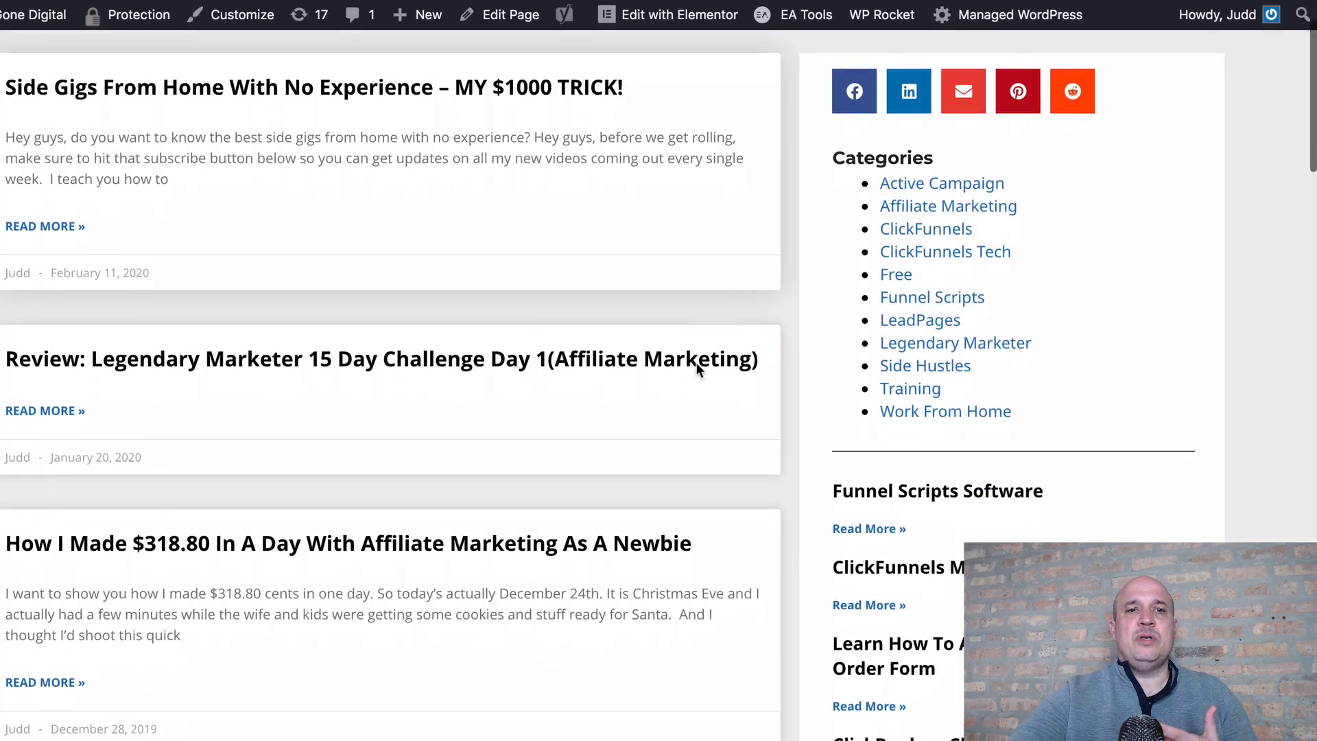
{"action": "scroll", "scroll_direction": "down", "scroll_amount": 3}
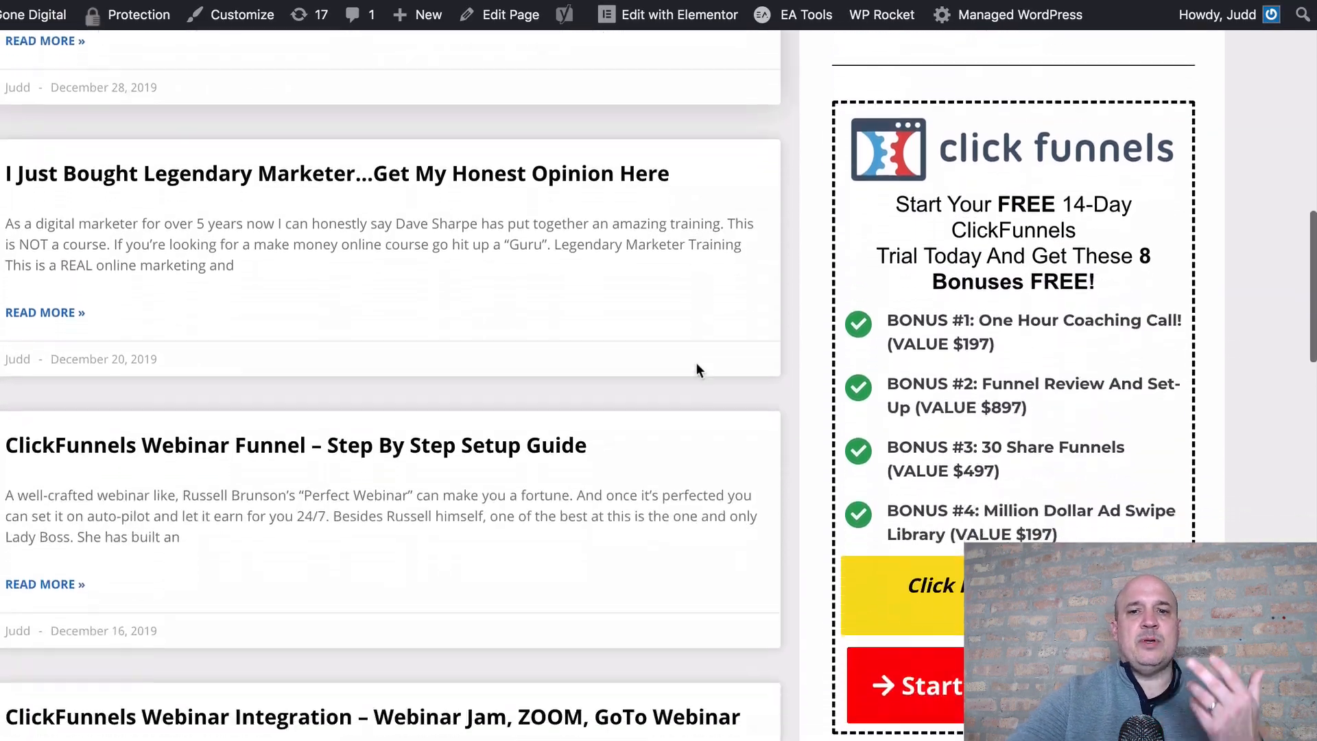
{"action": "scroll", "scroll_direction": "down", "scroll_amount": 3}
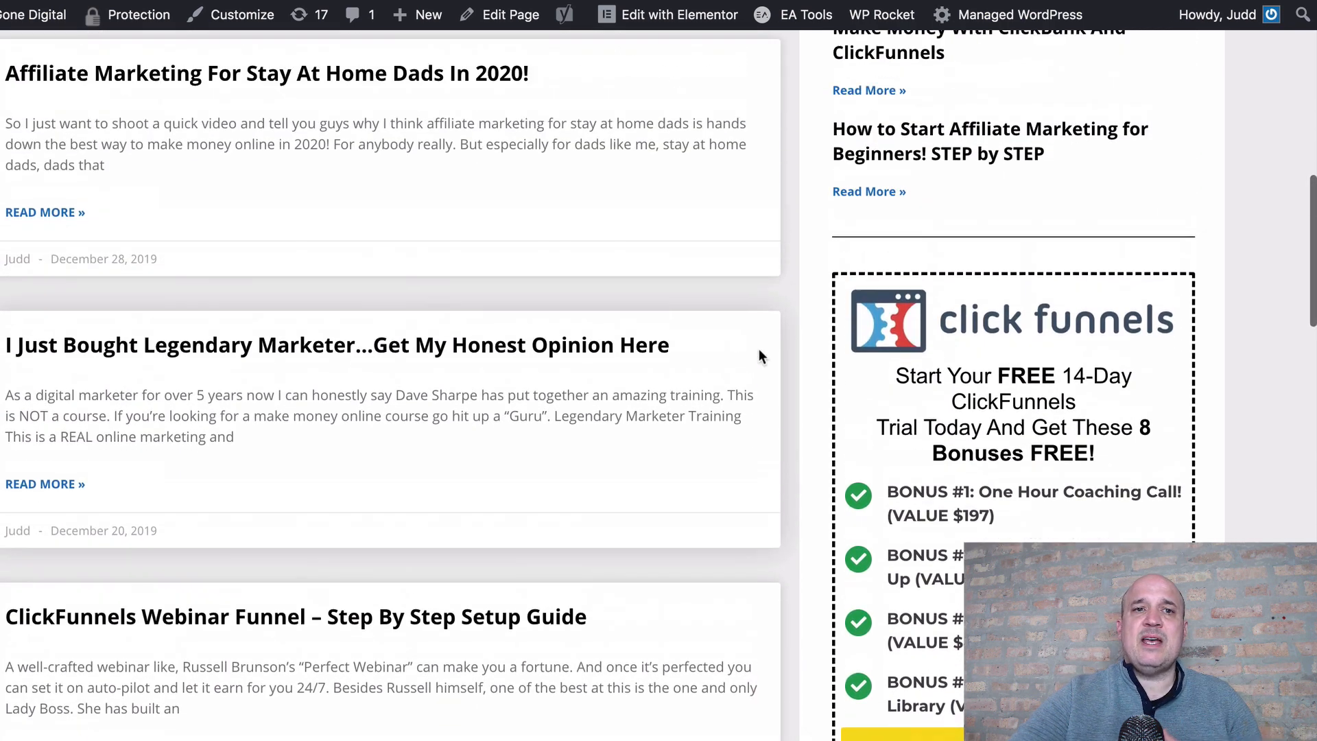
{"action": "scroll", "scroll_direction": "down", "scroll_amount": 3}
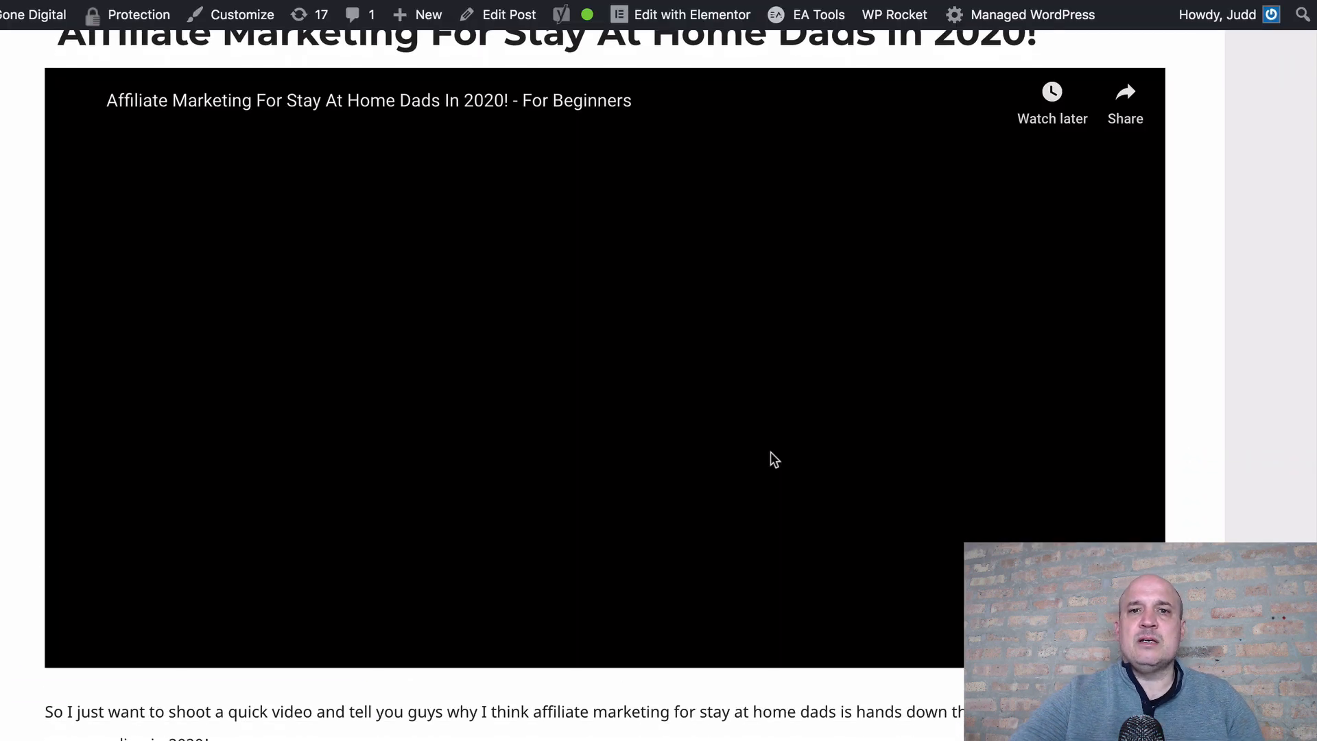
{"action": "scroll", "scroll_direction": "down", "scroll_amount": 3}
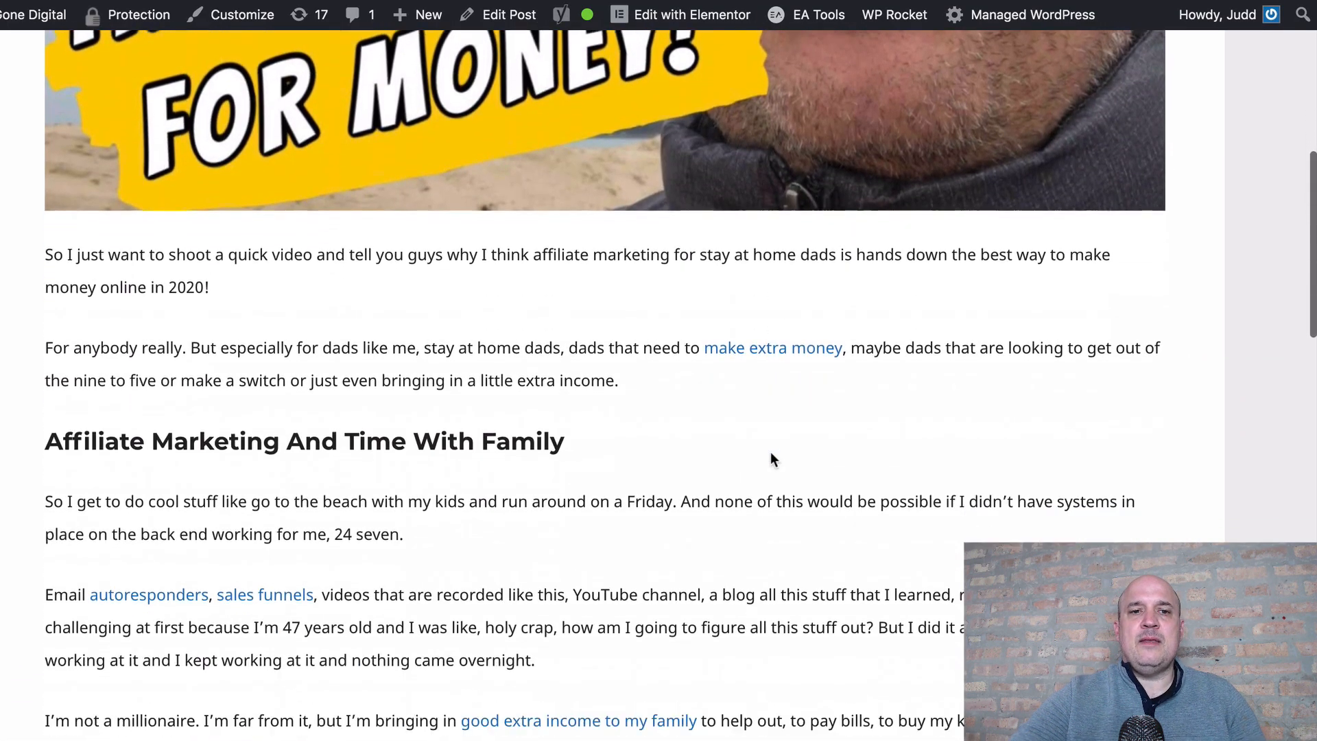
{"action": "scroll", "scroll_direction": "down", "scroll_amount": 3}
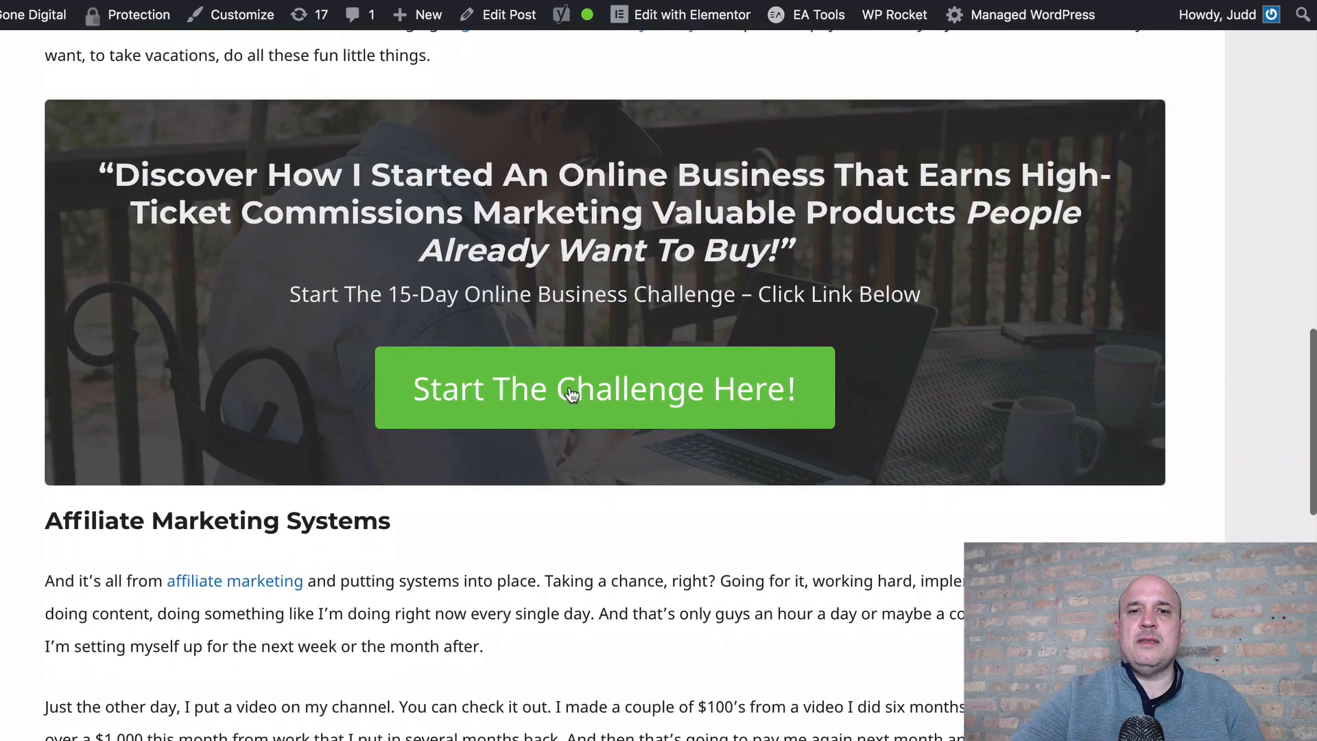
{"action": "scroll", "scroll_direction": "down", "scroll_amount": 3}
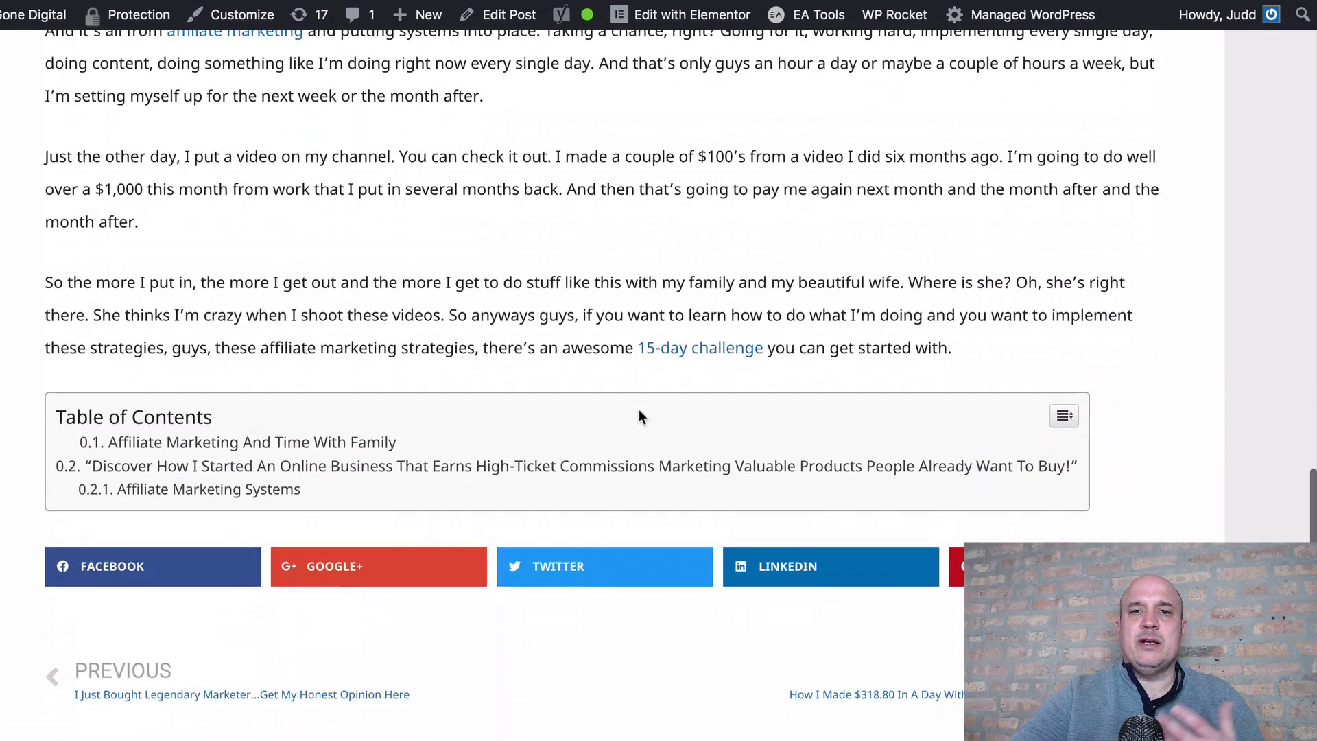
{"action": "scroll", "scroll_direction": "down", "scroll_amount": 3}
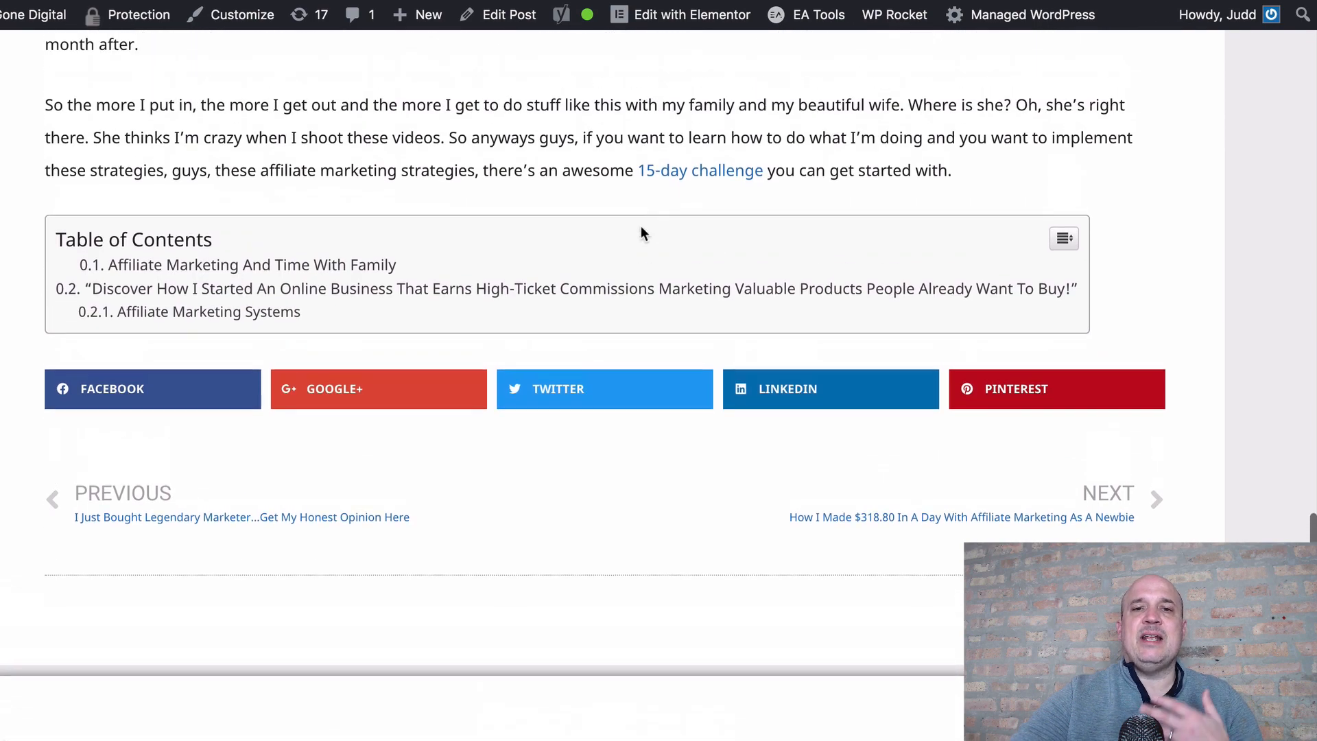
{"action": "scroll", "scroll_direction": "up", "scroll_amount": 3}
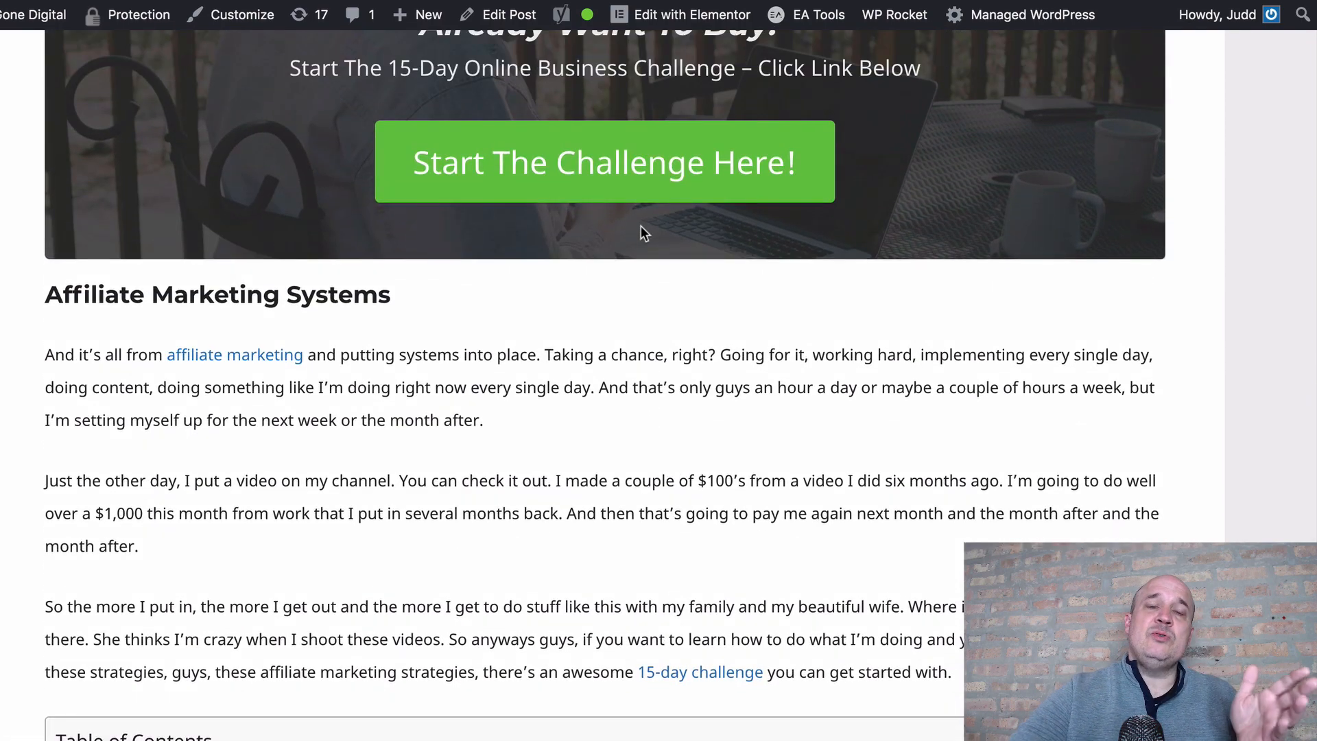
{"action": "mouse_move", "coordinate": [659, 369]}
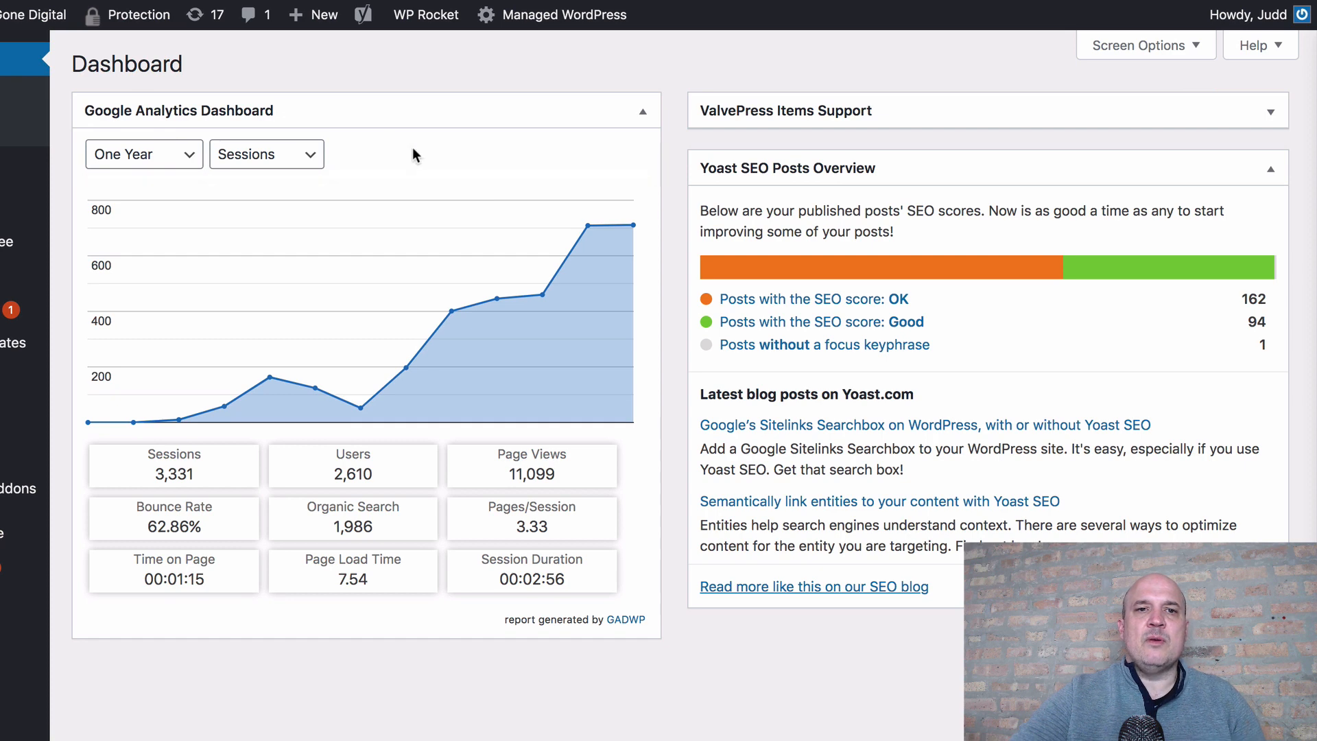
- Scroll the WordPress Dashboard to the Google Analytics one-year sessions chart climbing to 709
{"action": "scroll", "scroll_direction": "down", "scroll_amount": 3}
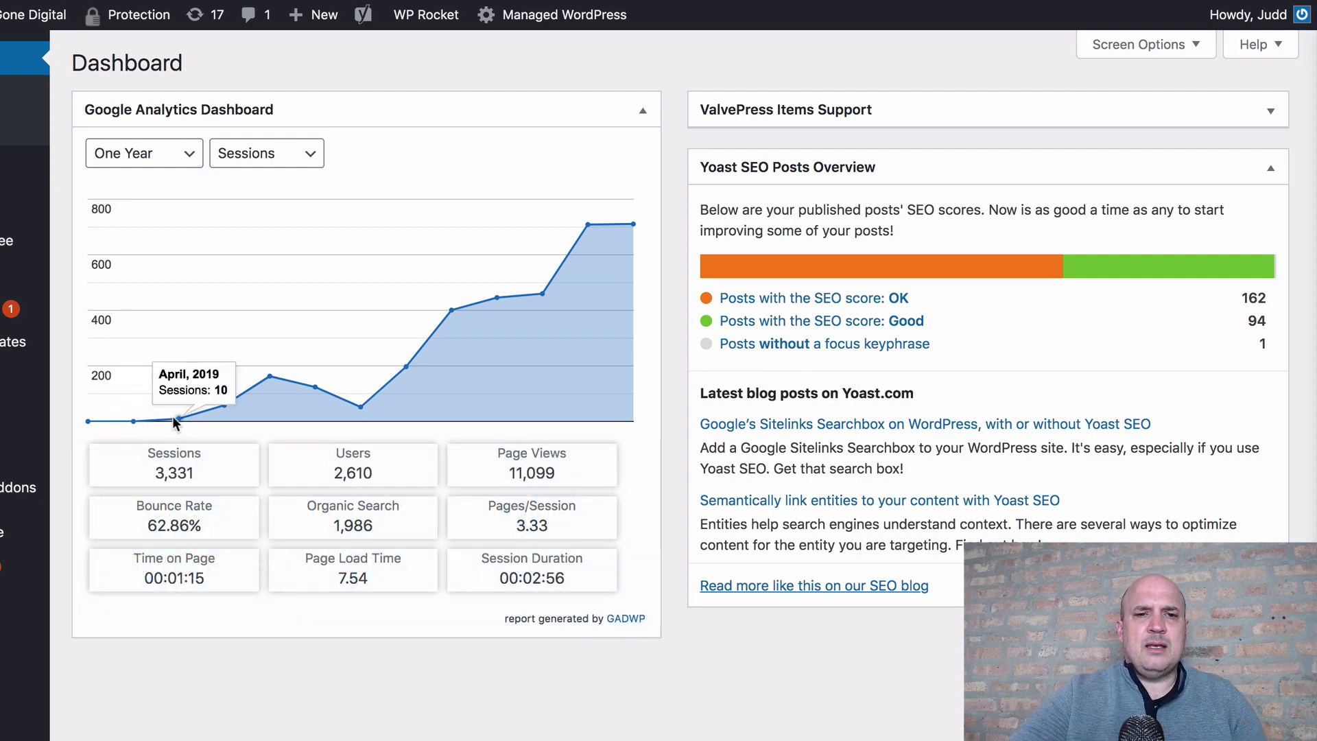
{"action": "mouse_move", "coordinate": [134, 427]}
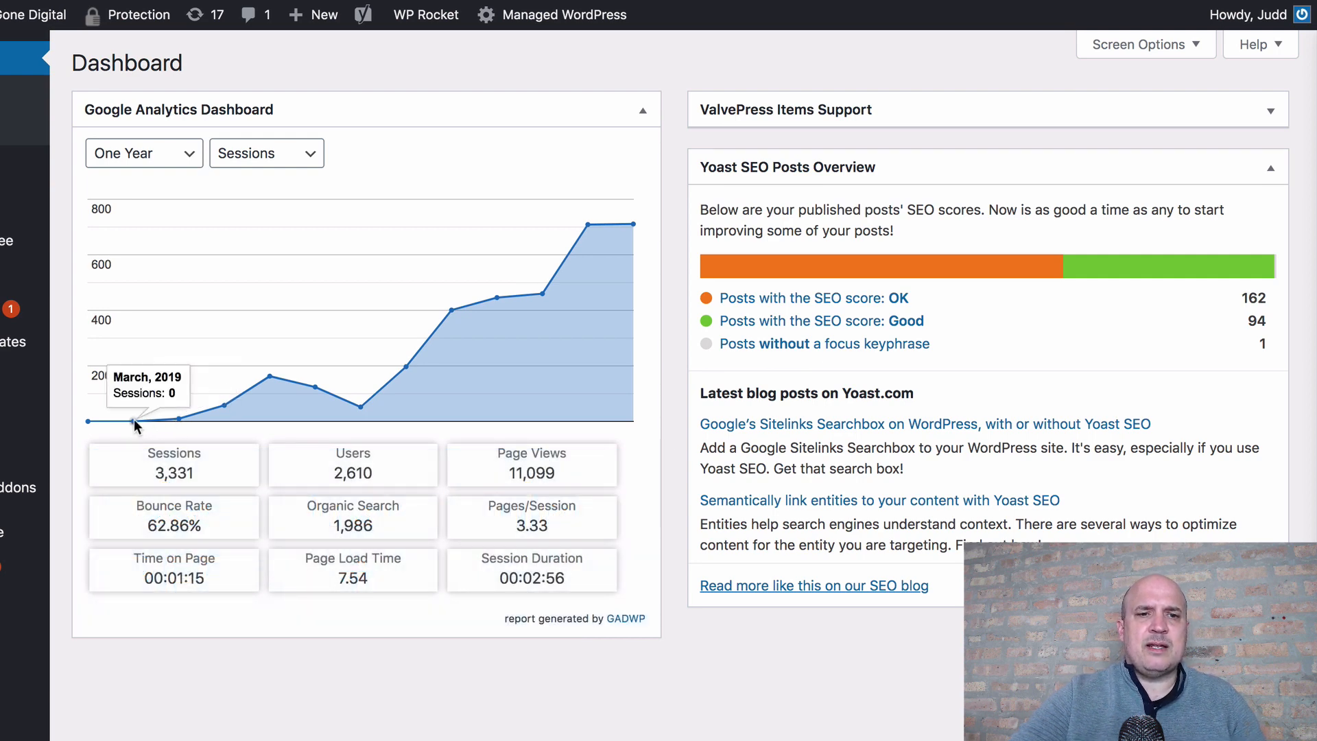
{"action": "mouse_move", "coordinate": [143, 424]}
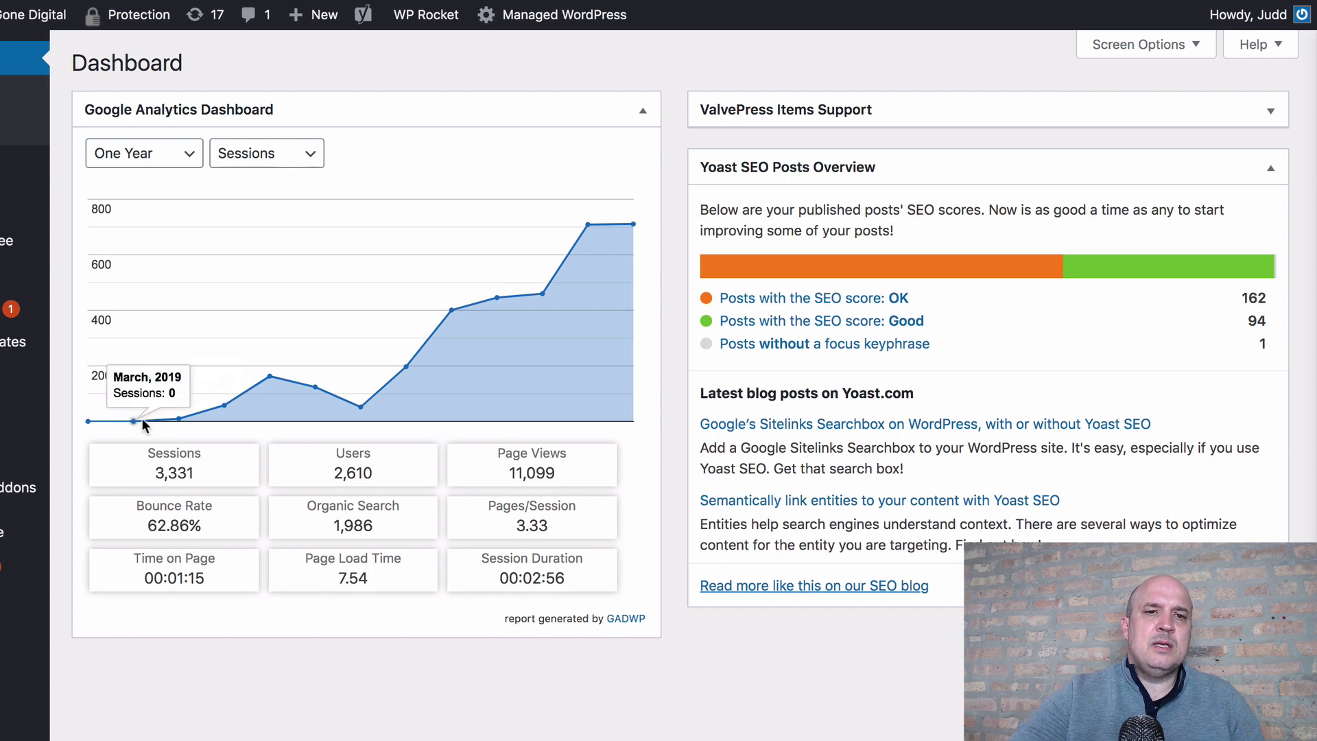
{"action": "mouse_move", "coordinate": [177, 422]}
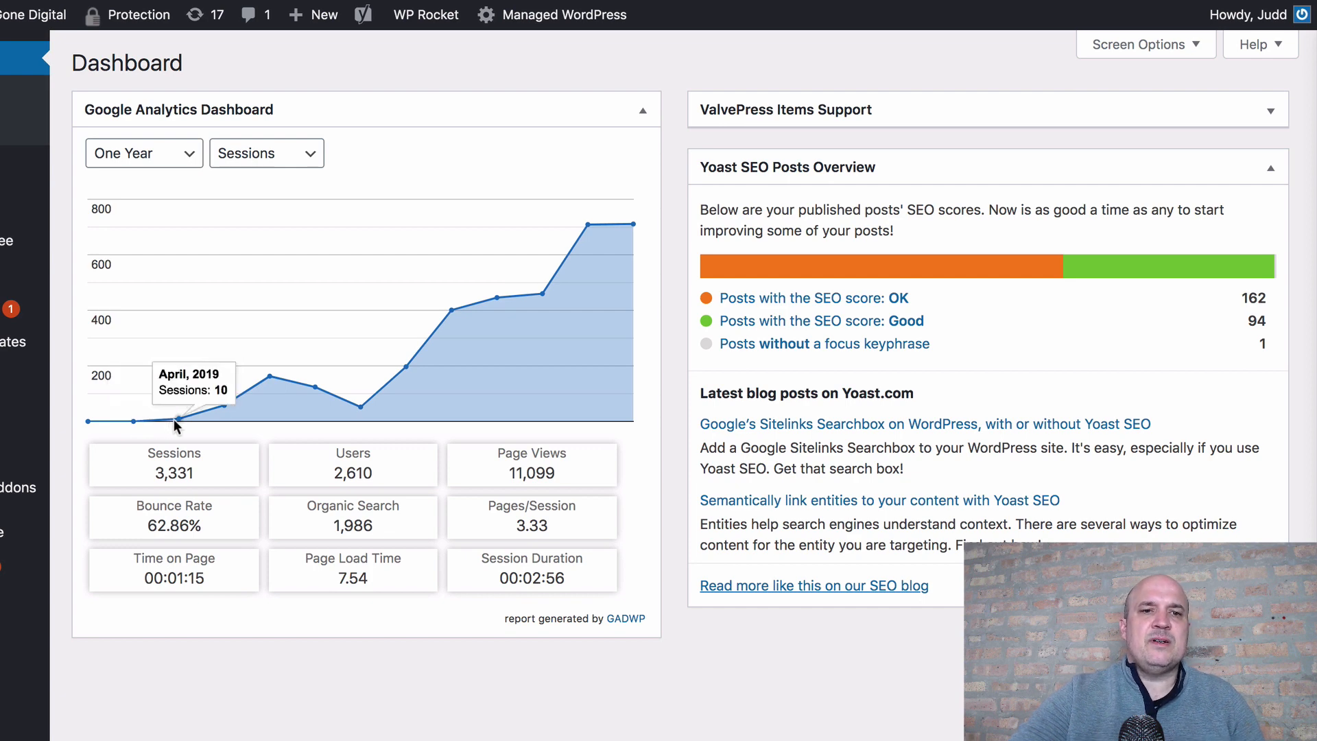
{"action": "mouse_move", "coordinate": [132, 423]}
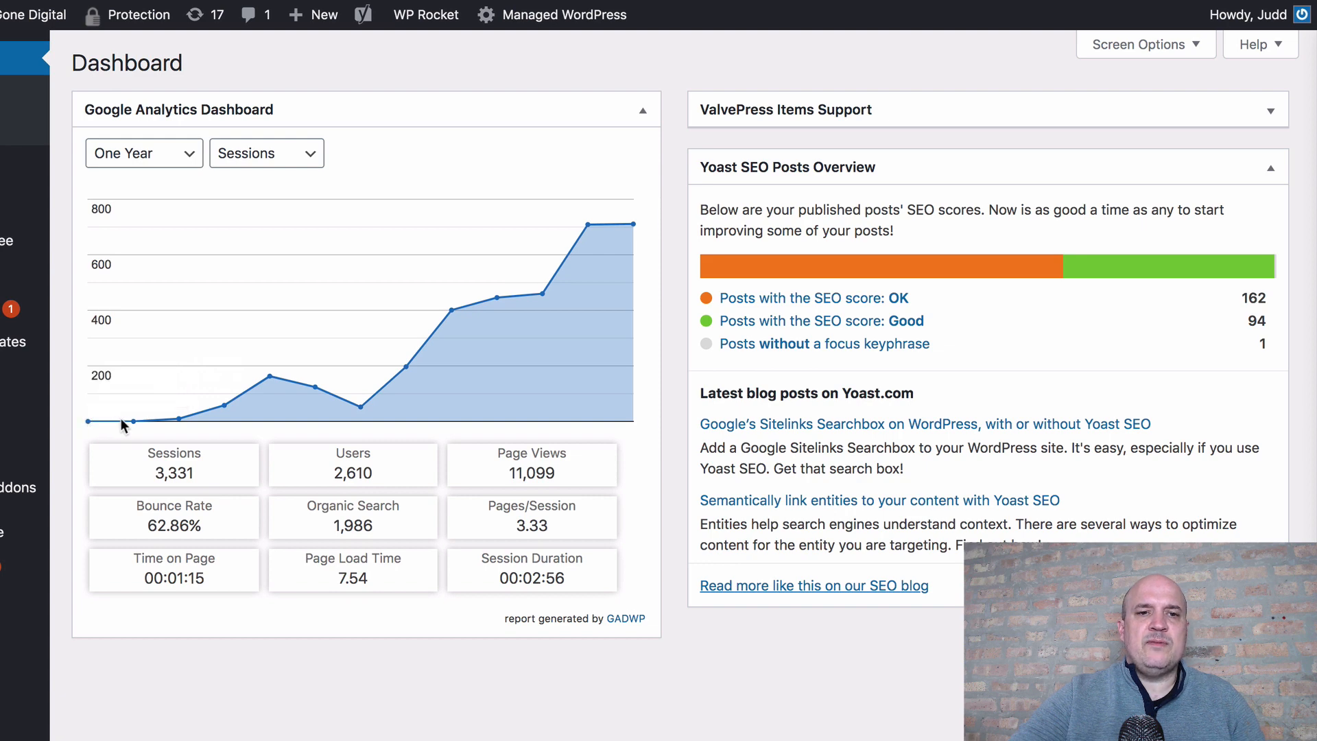
{"action": "mouse_move", "coordinate": [88, 423]}
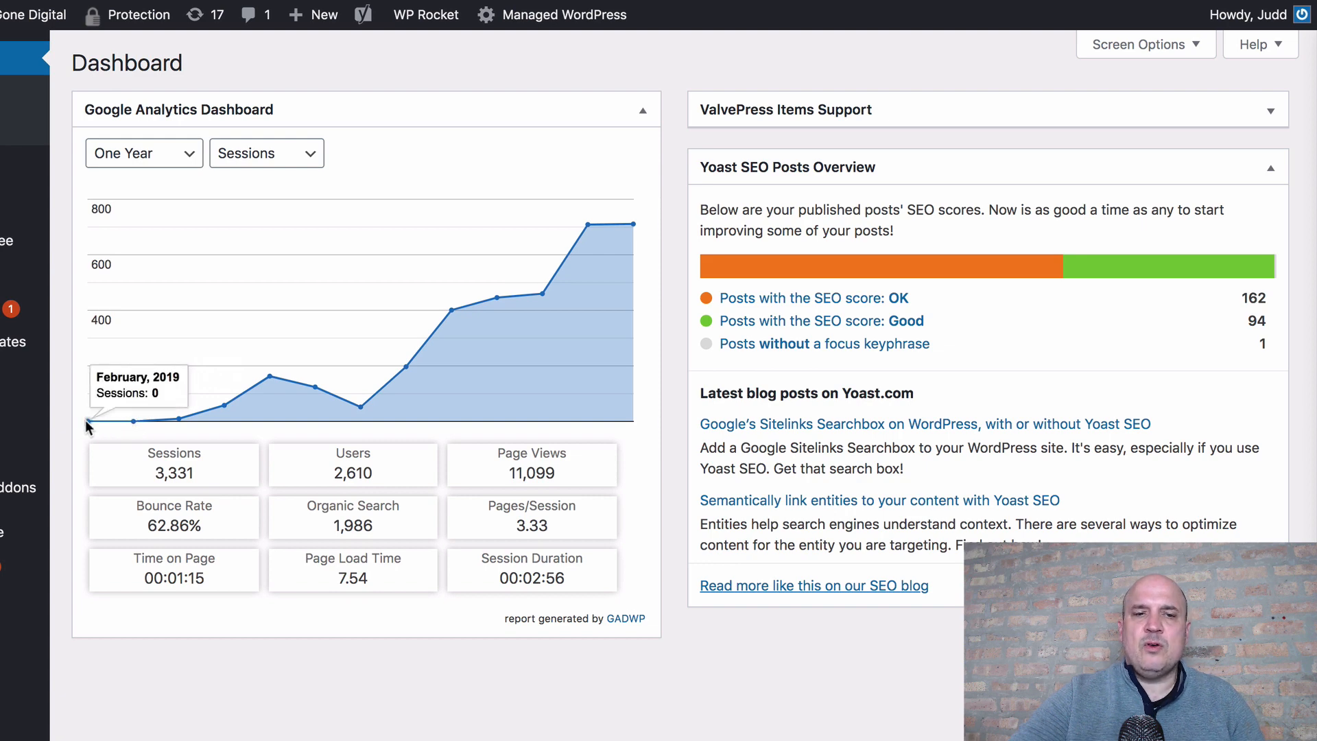
{"action": "mouse_move", "coordinate": [136, 426]}
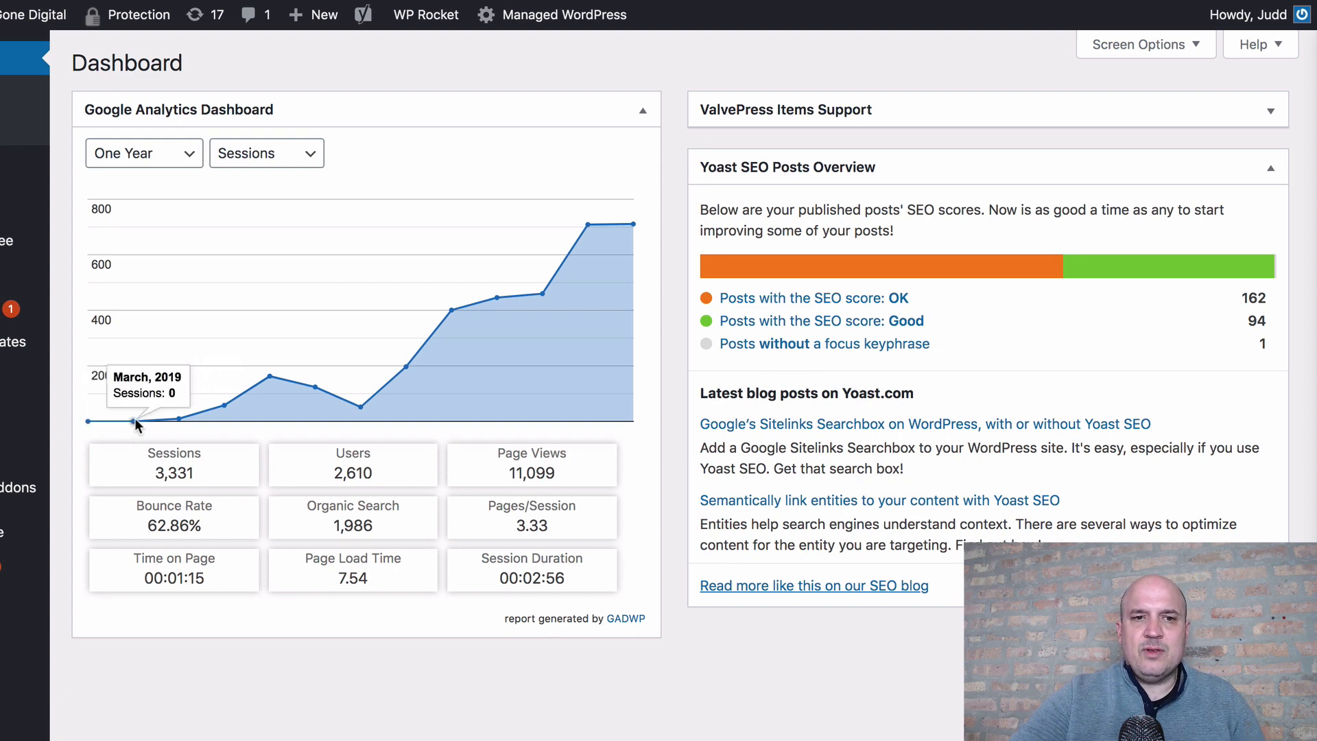
{"action": "mouse_move", "coordinate": [177, 420]}
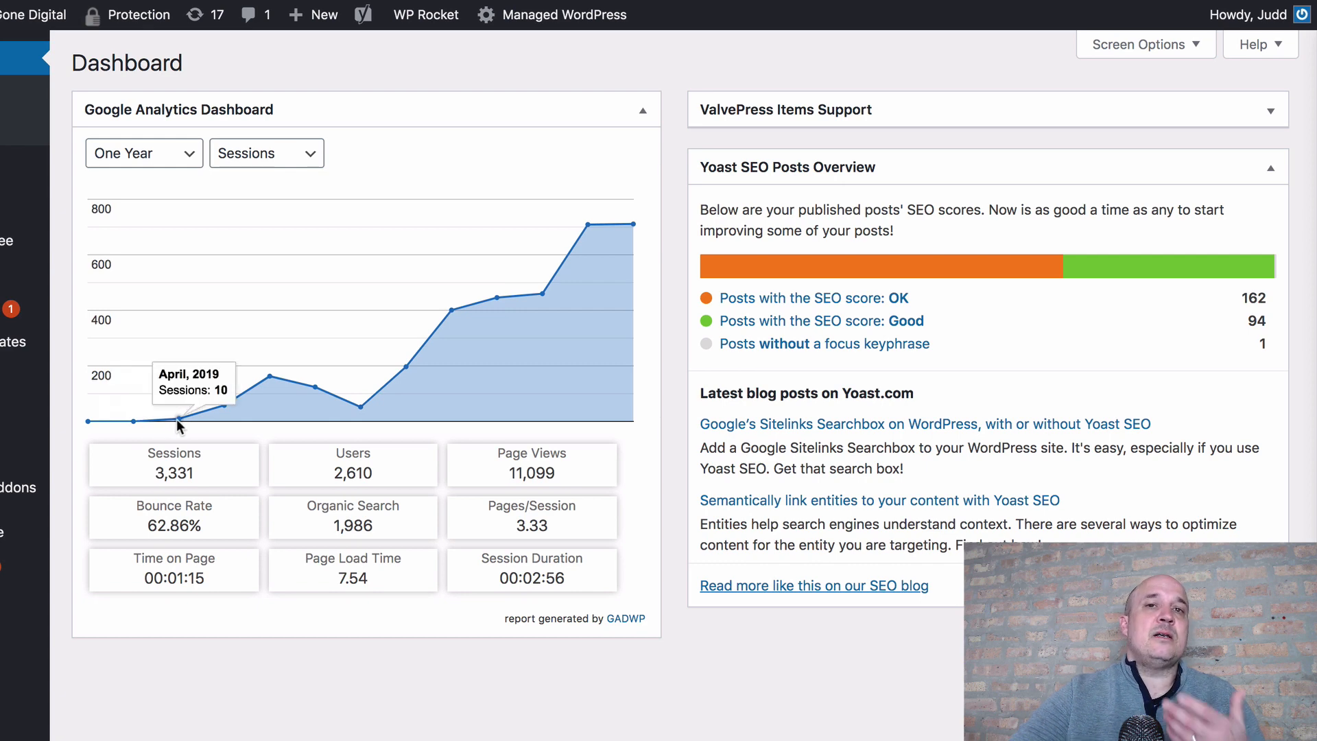
{"action": "mouse_move", "coordinate": [216, 417]}
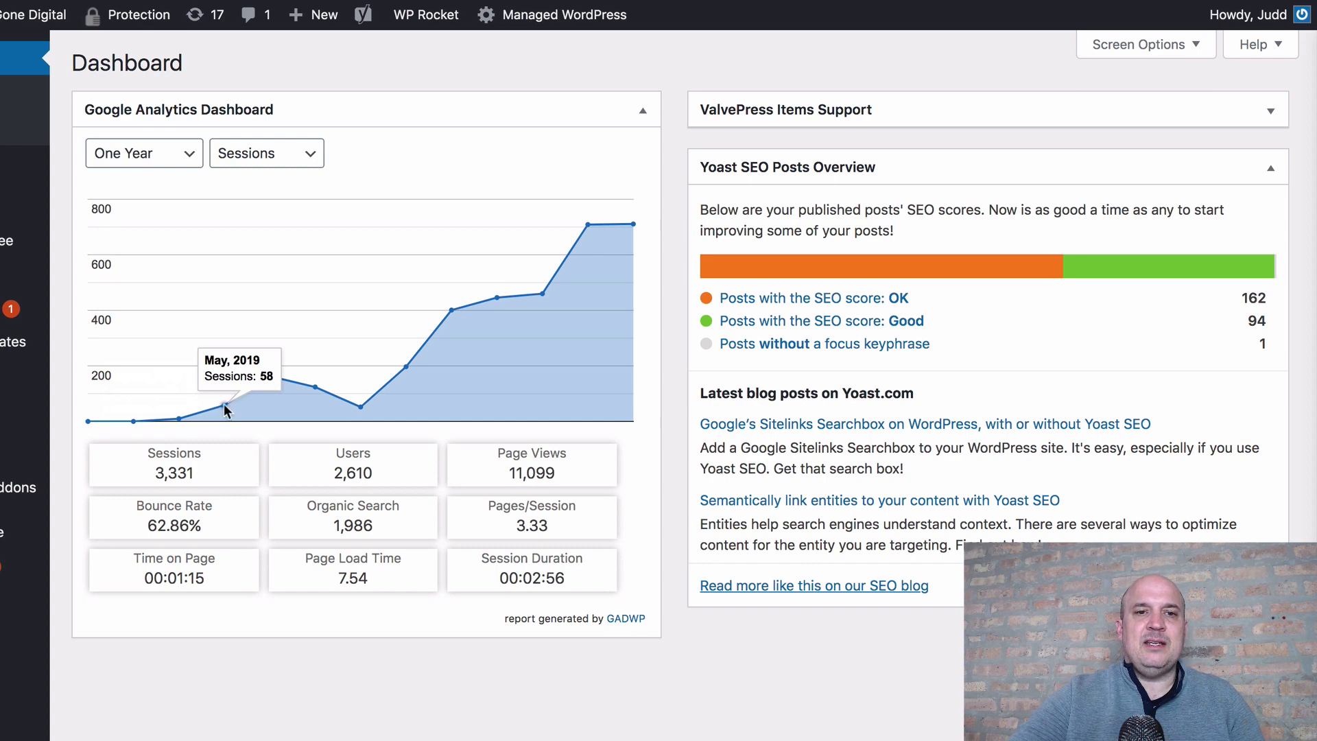
{"action": "mouse_move", "coordinate": [270, 378]}
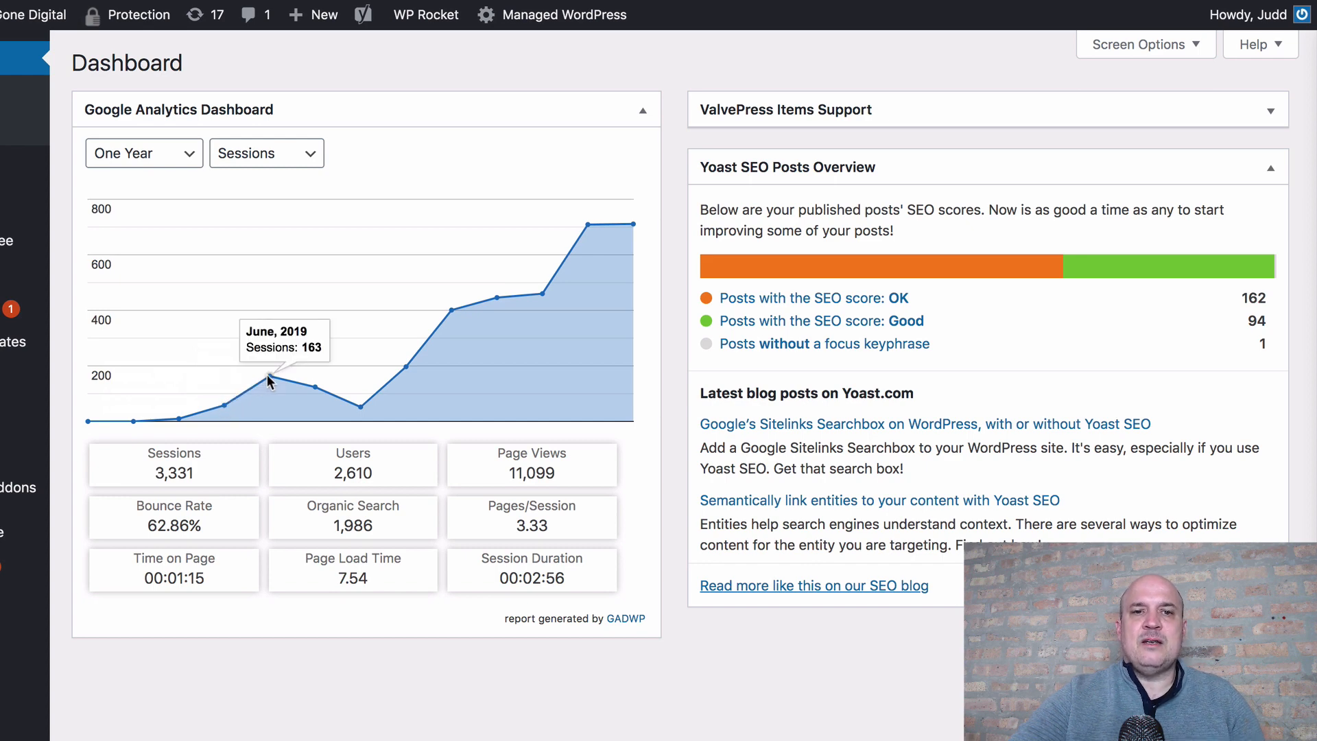
{"action": "mouse_move", "coordinate": [311, 394]}
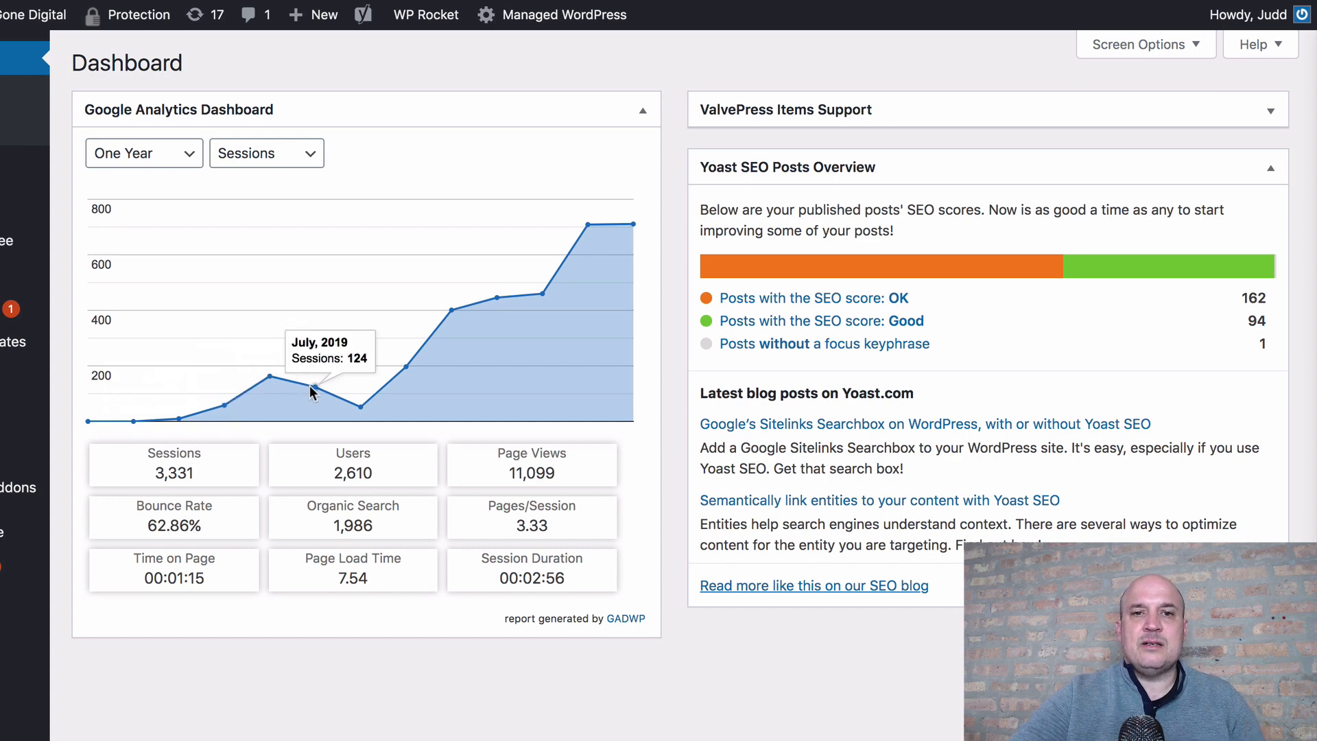
{"action": "mouse_move", "coordinate": [351, 410]}
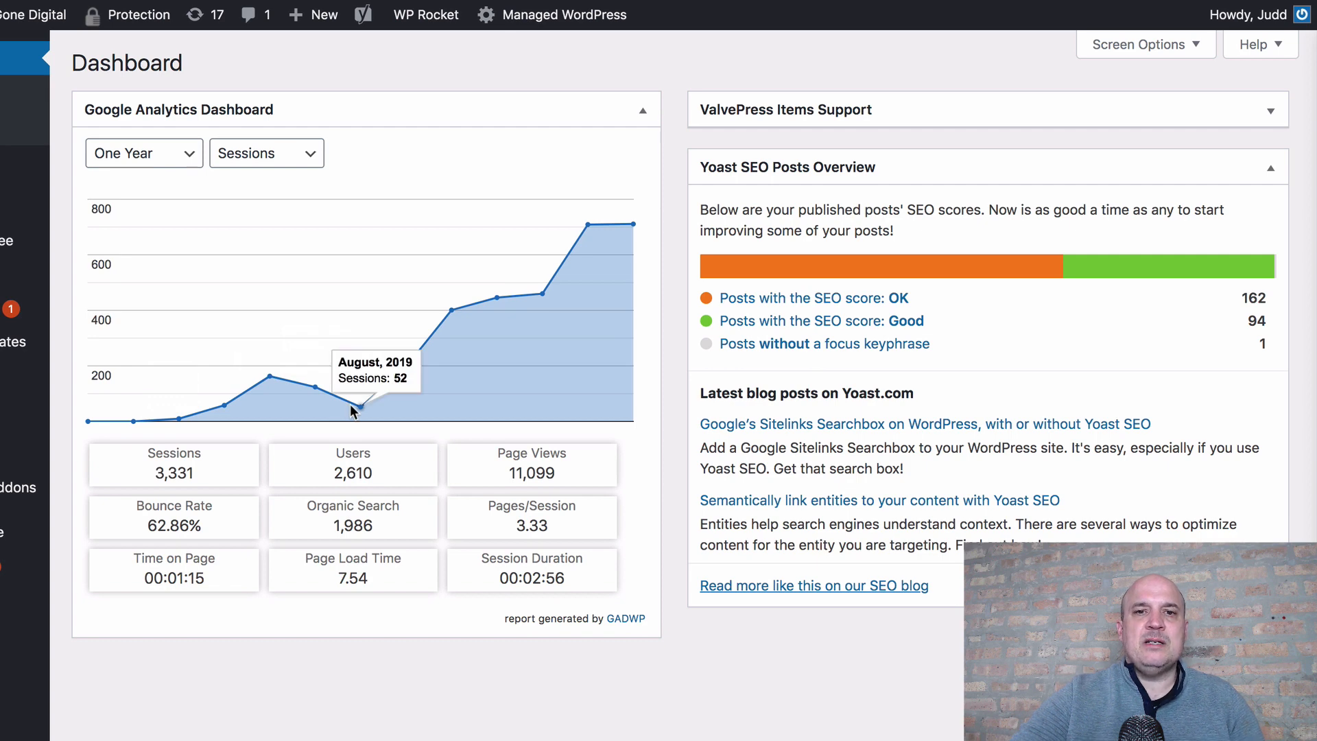
{"action": "mouse_move", "coordinate": [379, 382]}
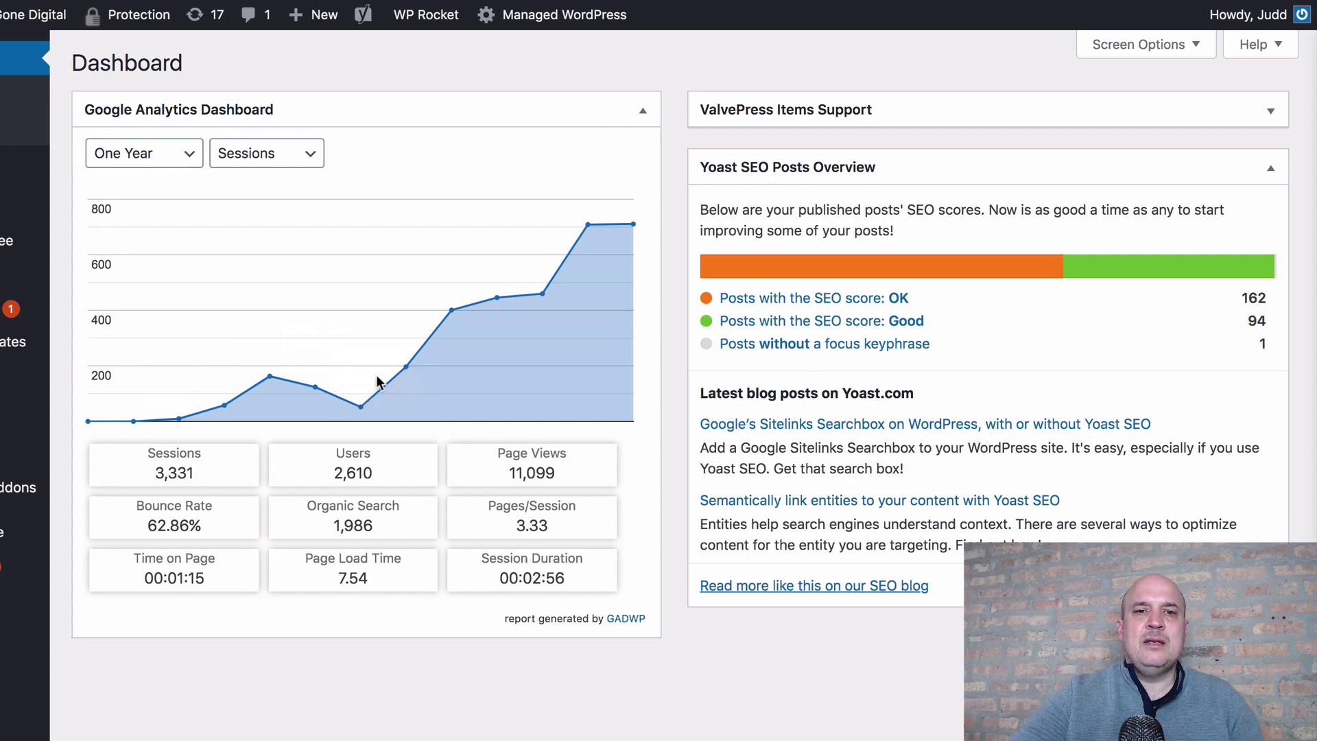
{"action": "mouse_move", "coordinate": [444, 316]}
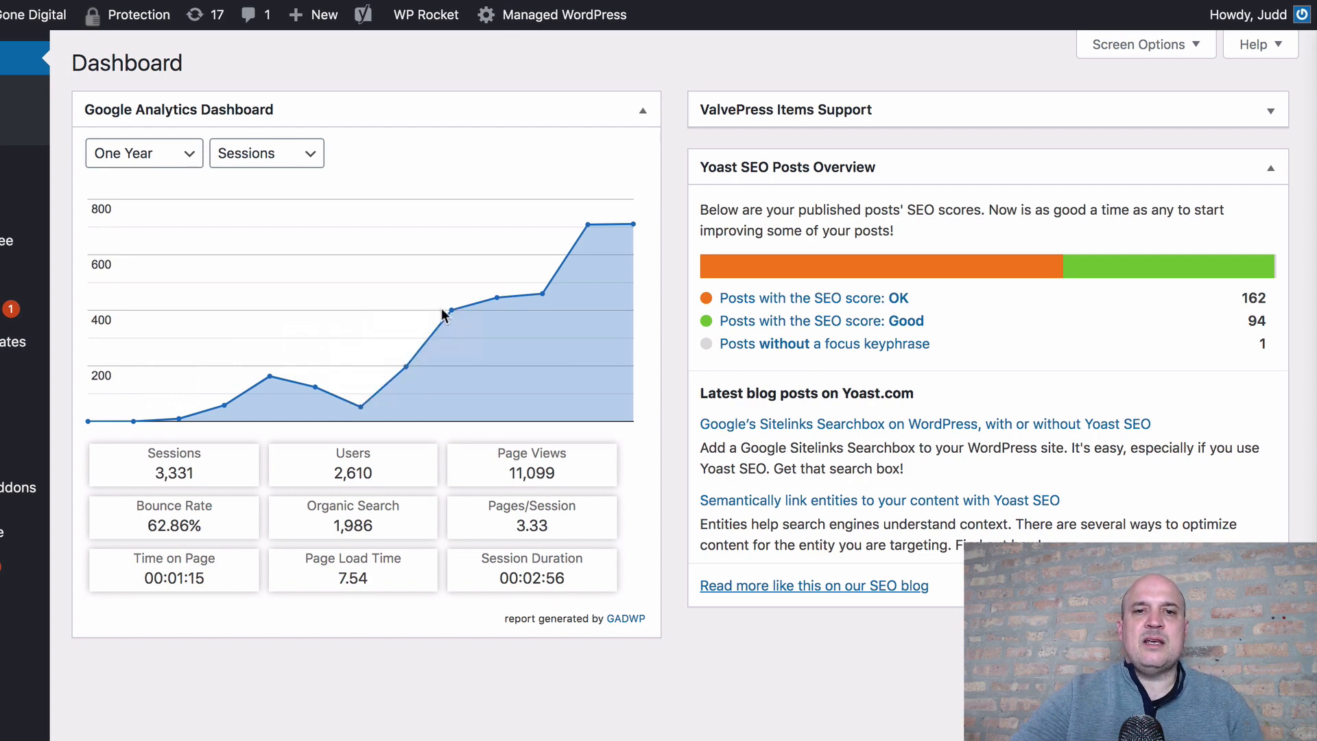
{"action": "mouse_move", "coordinate": [451, 317]}
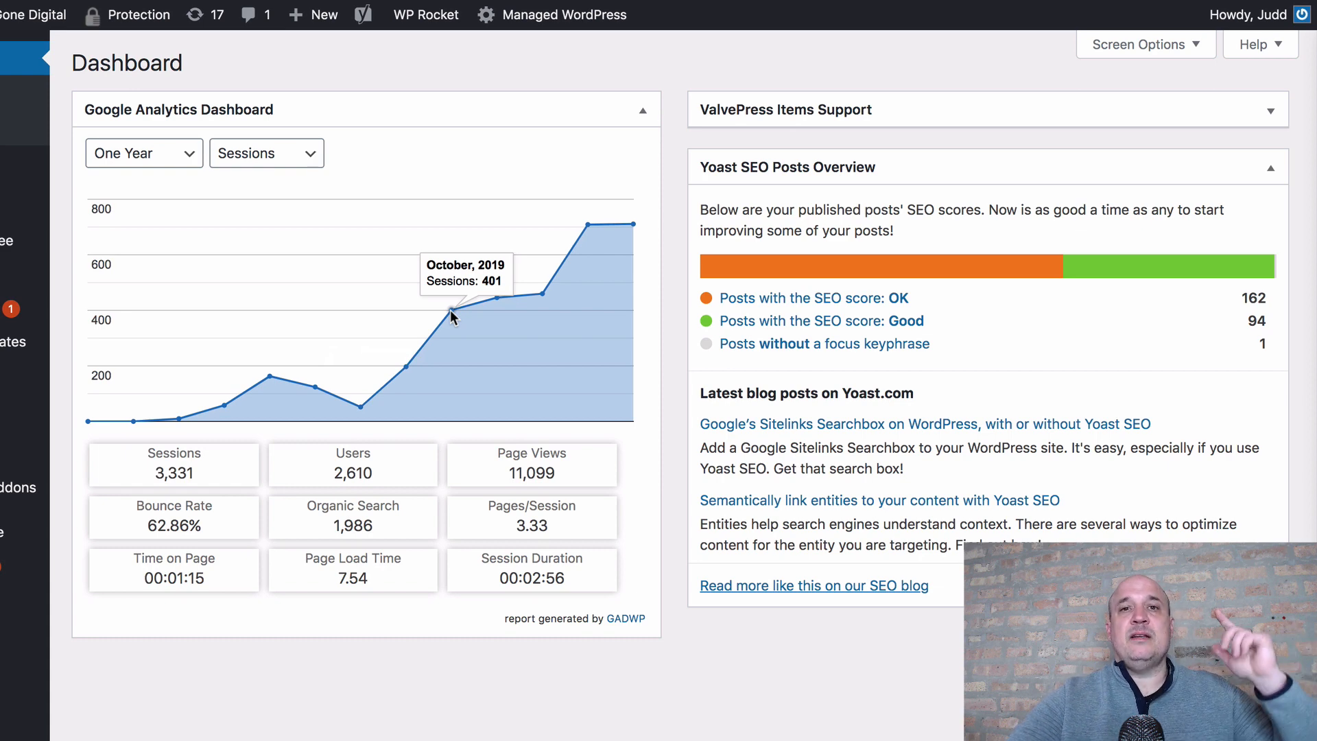
{"action": "mouse_move", "coordinate": [505, 305]}
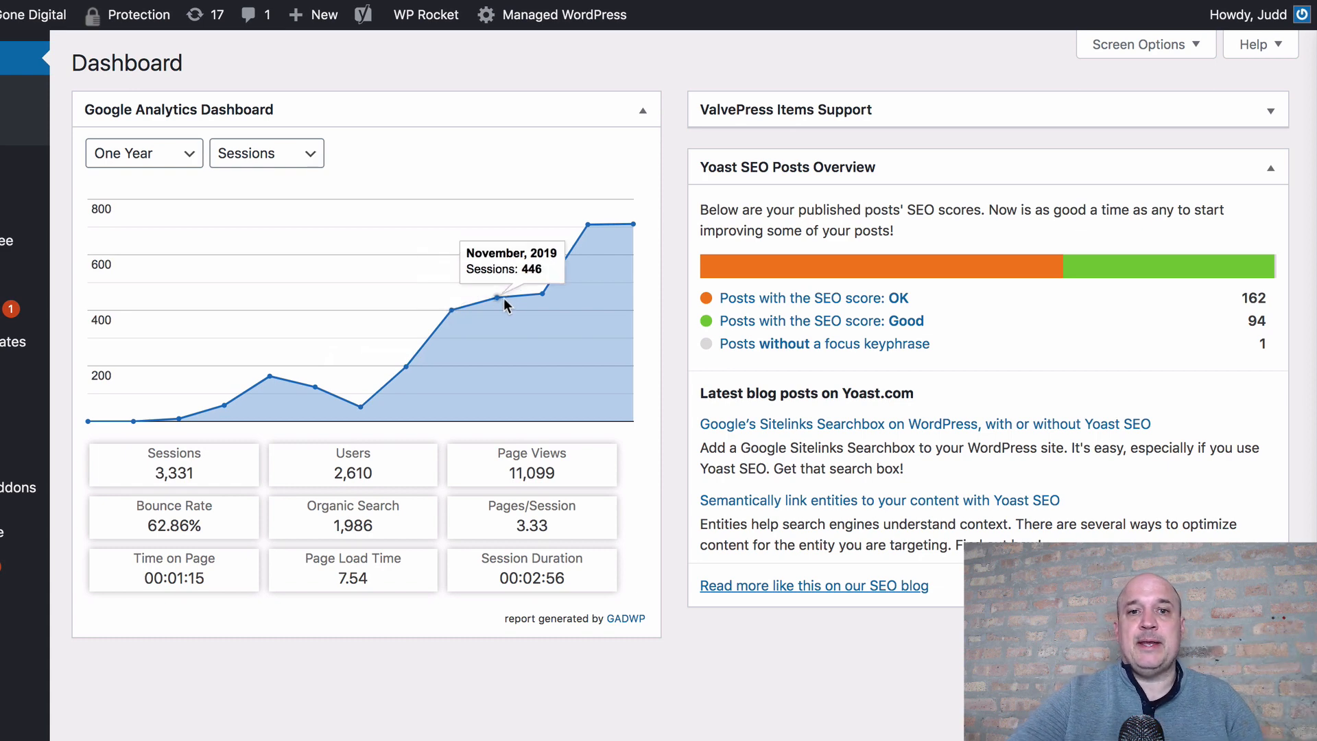
{"action": "mouse_move", "coordinate": [538, 299]}
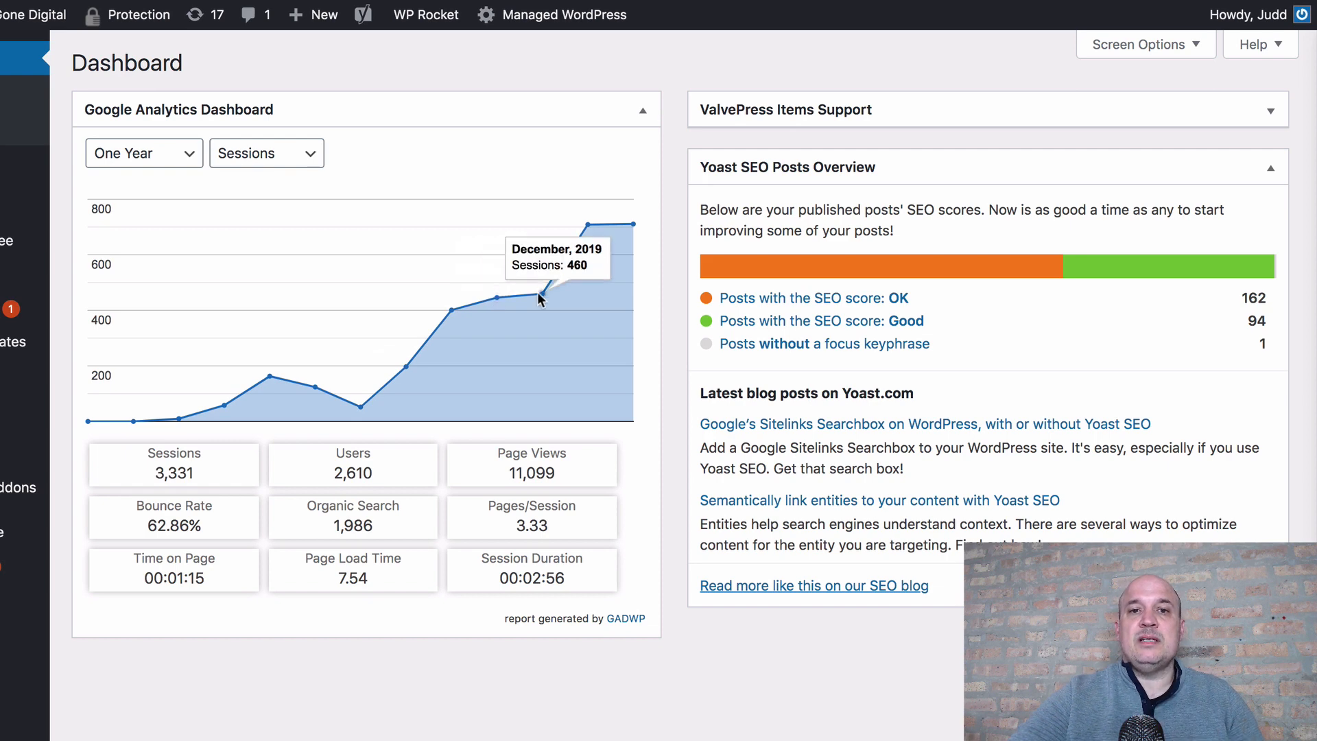
{"action": "mouse_move", "coordinate": [617, 229]}
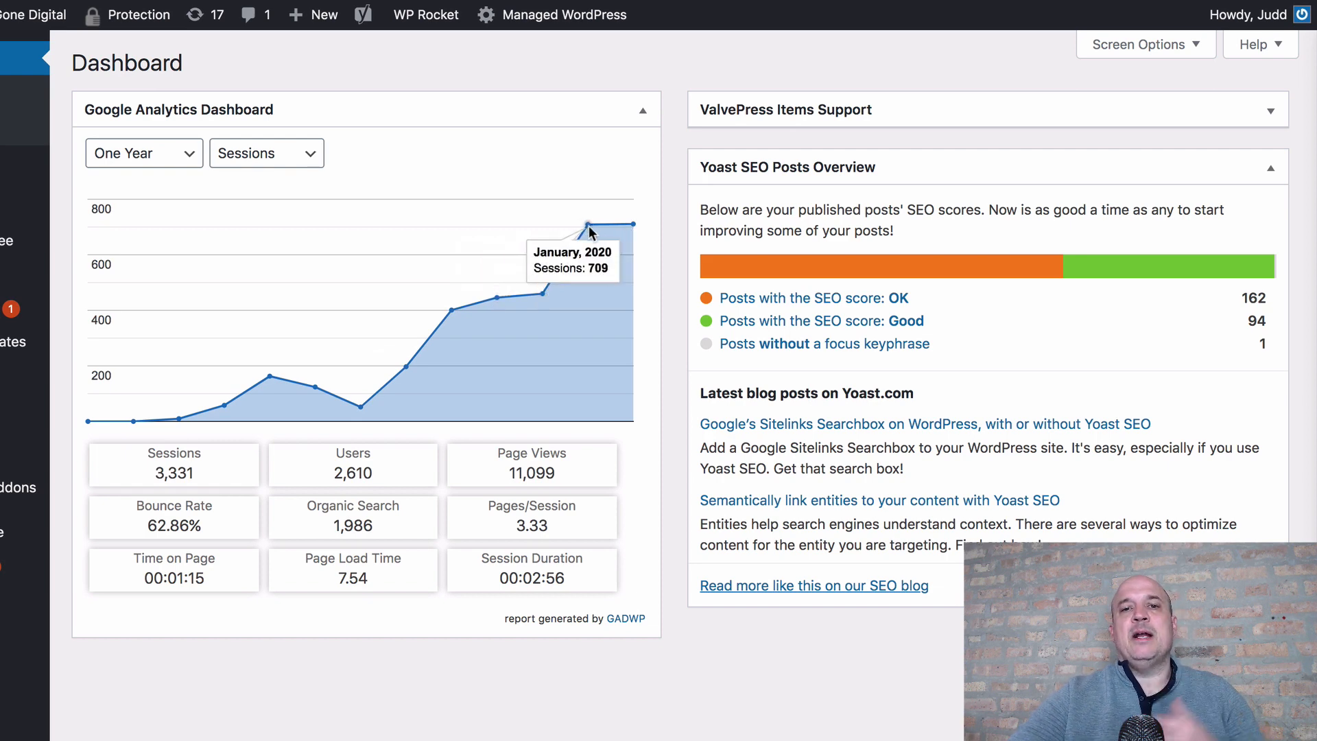
{"action": "mouse_move", "coordinate": [531, 243]}
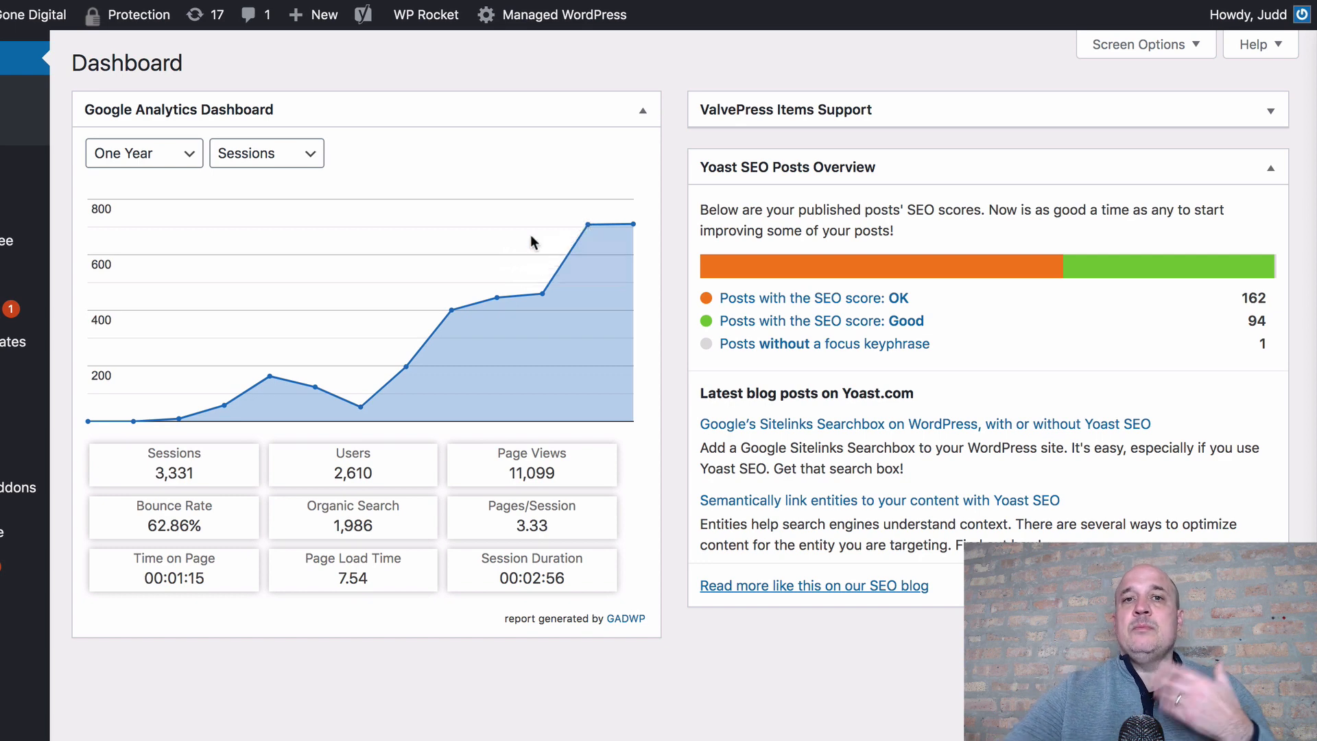